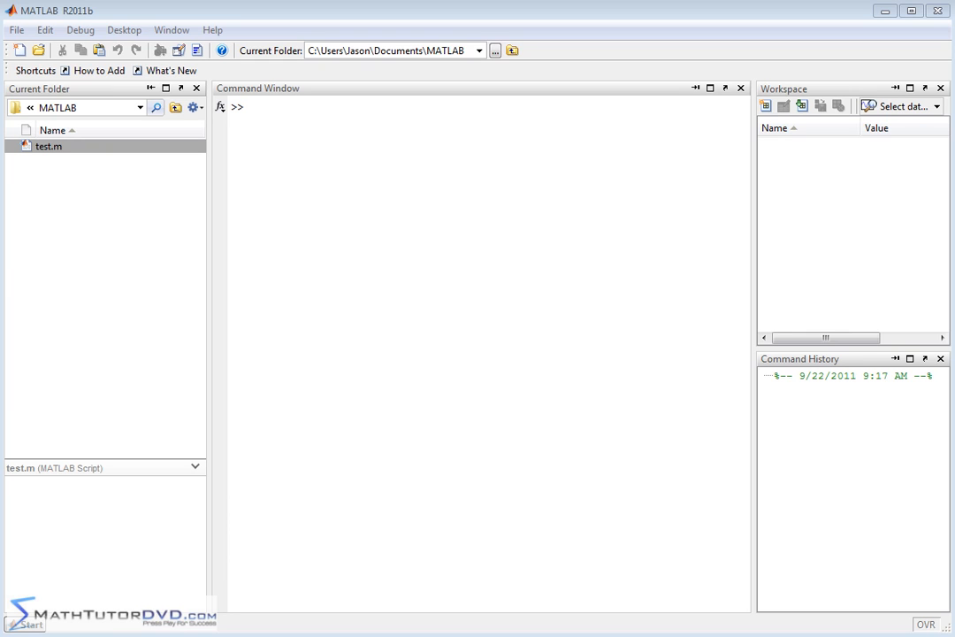
mouse_move(802, 540)
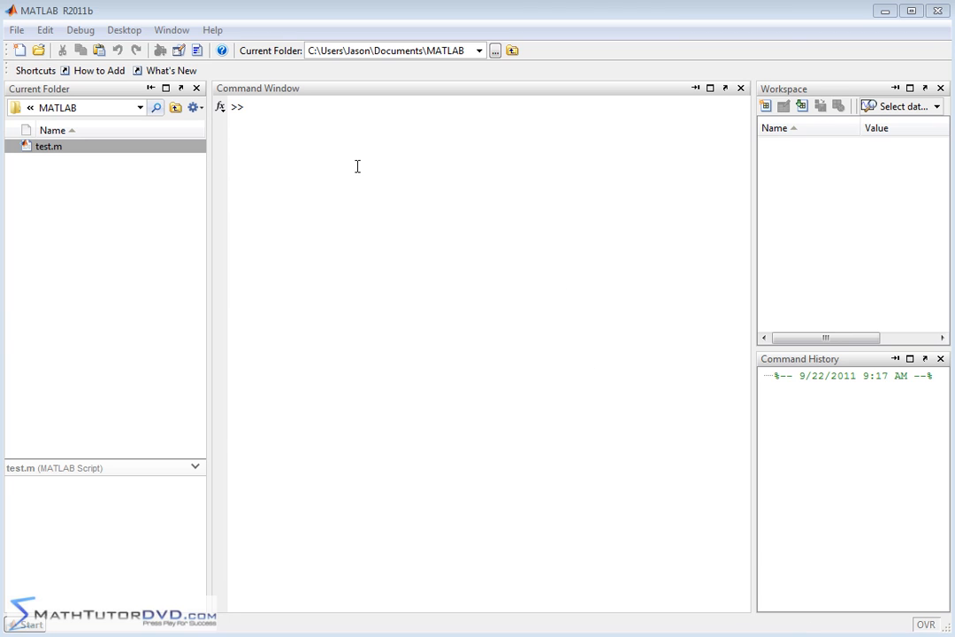
Step: Focus the command prompt and compute 3+3 and 5+8
left_click(297, 106)
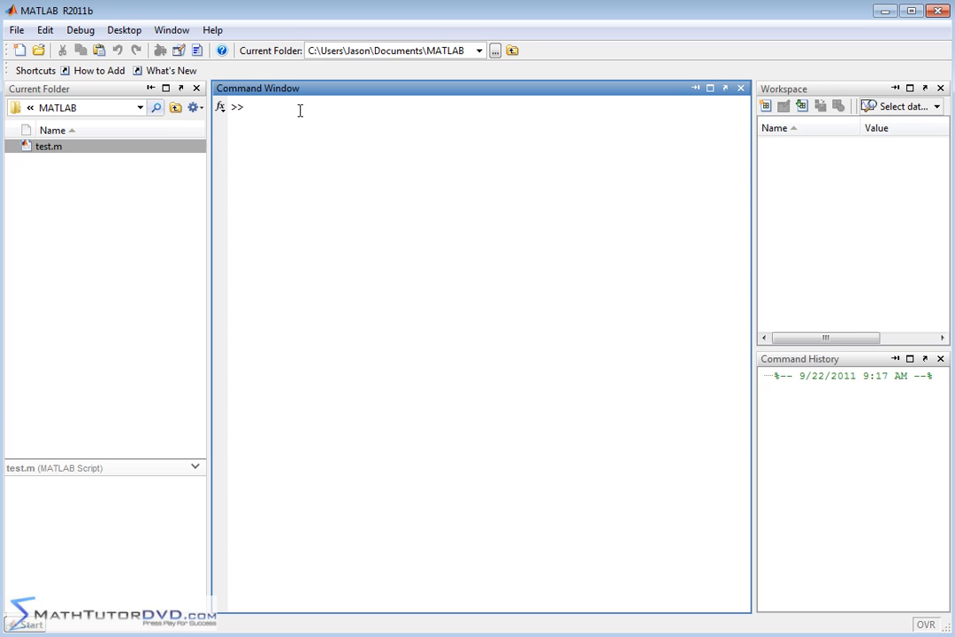
mouse_move(384, 184)
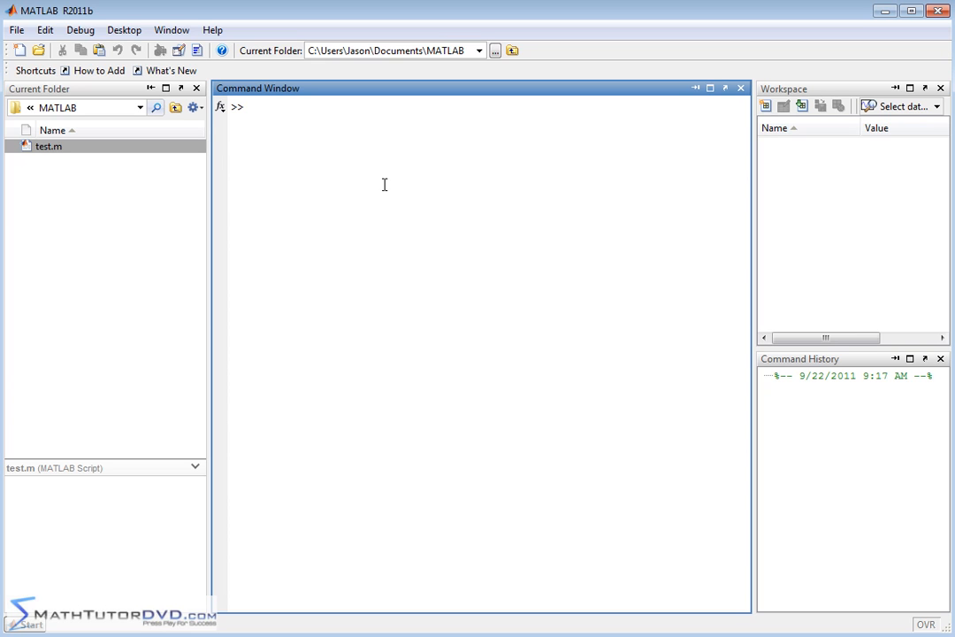
mouse_move(380, 170)
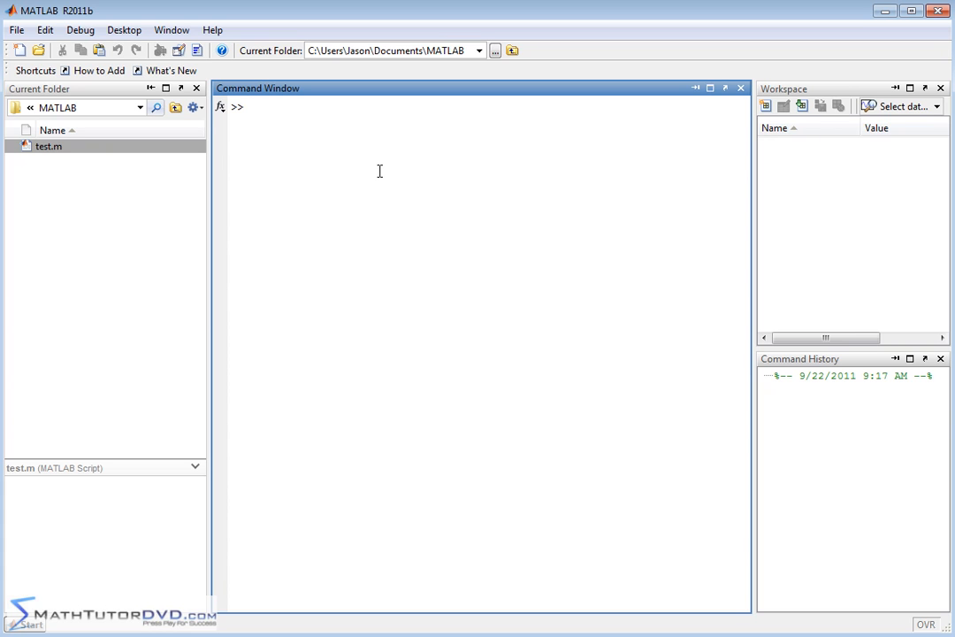
left_click(251, 106)
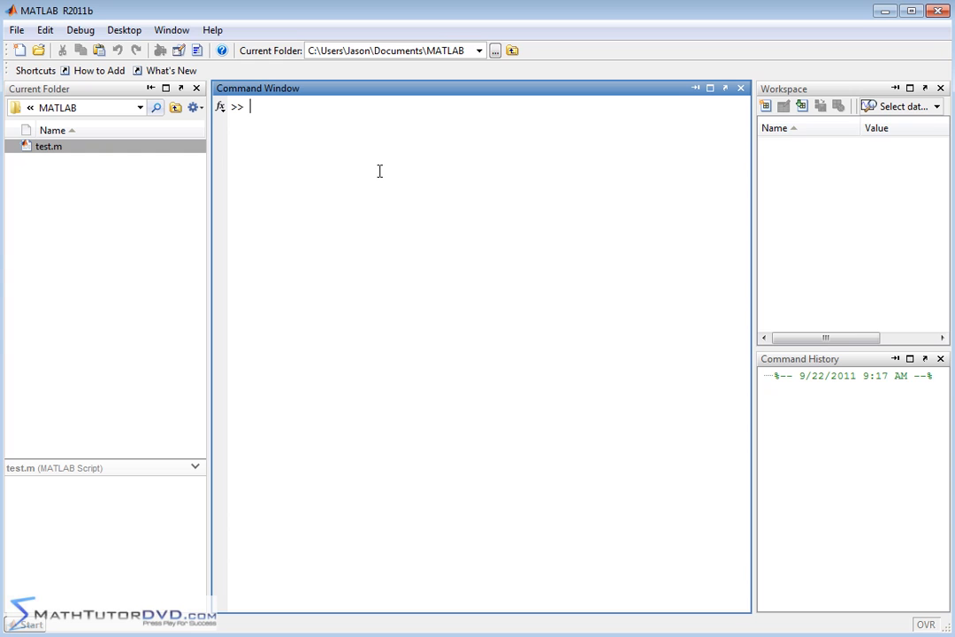
type("3+3")
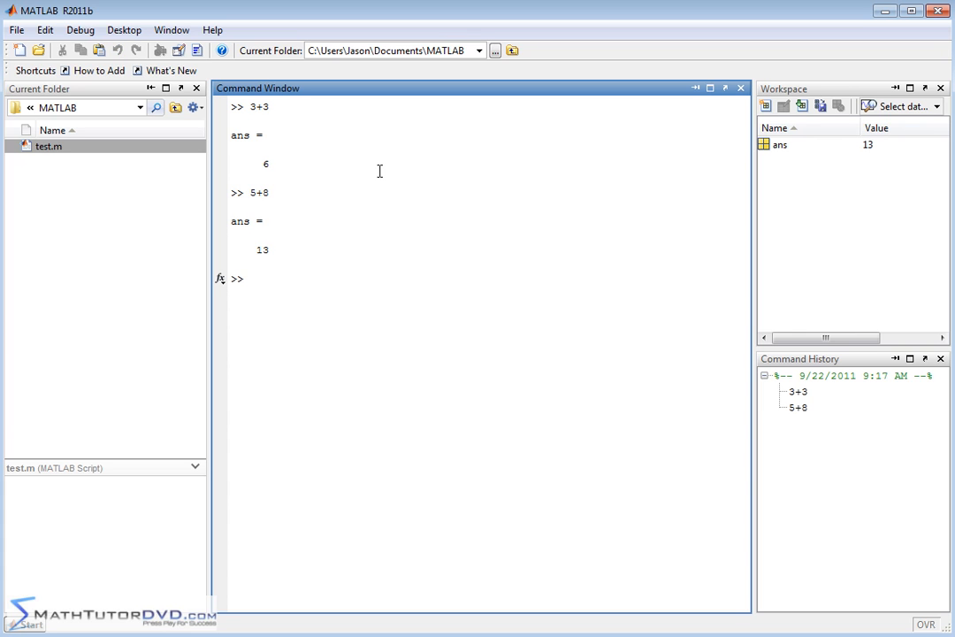
Step: Sum 8+5+8+5+2+4+2+1456+547 to 2037, then compute 56+87-109-1025 as -991
type("8+5")
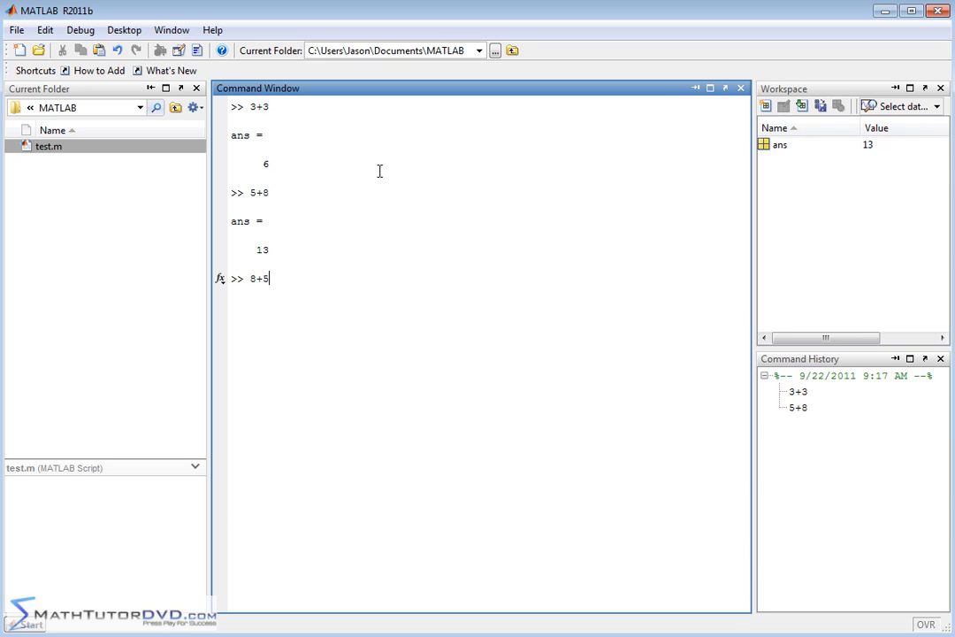
type("+8+5+2+")
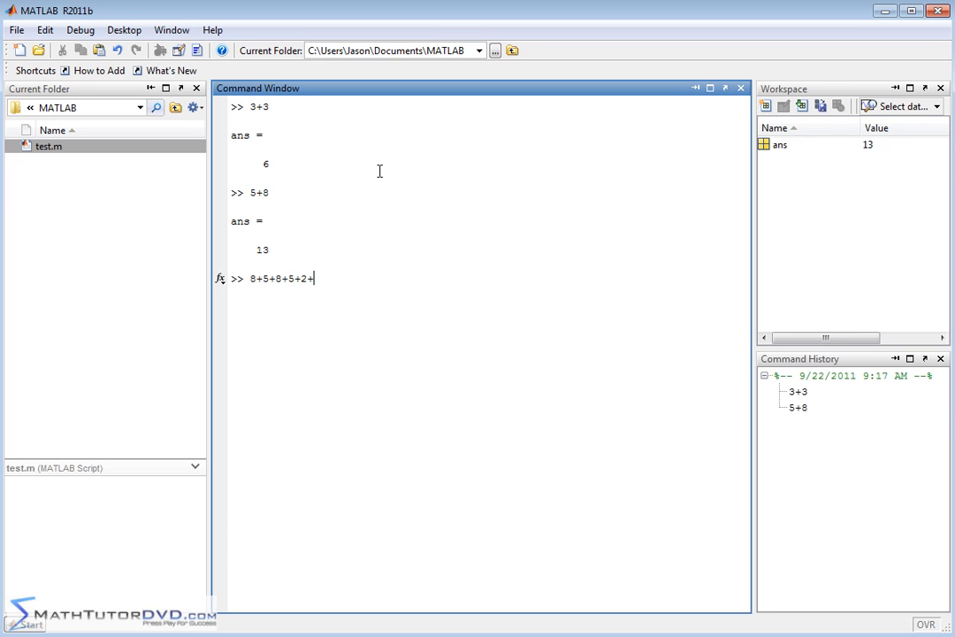
type("4+2+14")
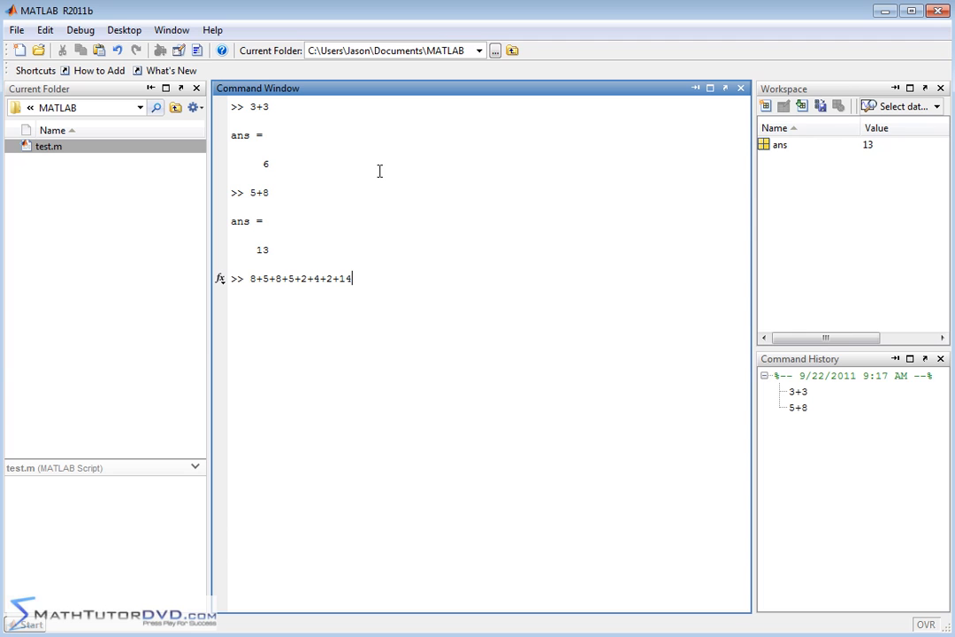
type("56+")
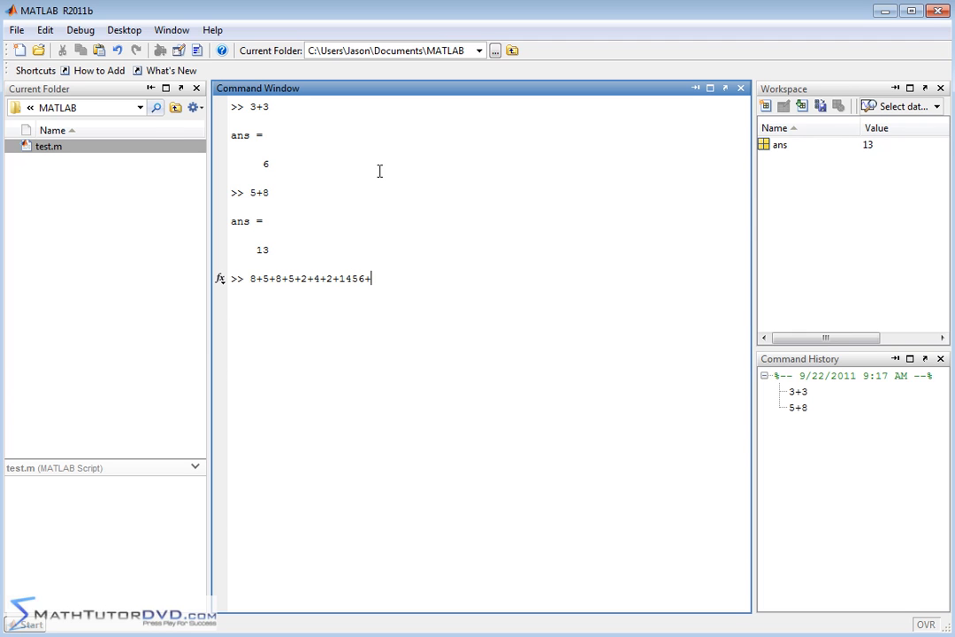
key("Return")
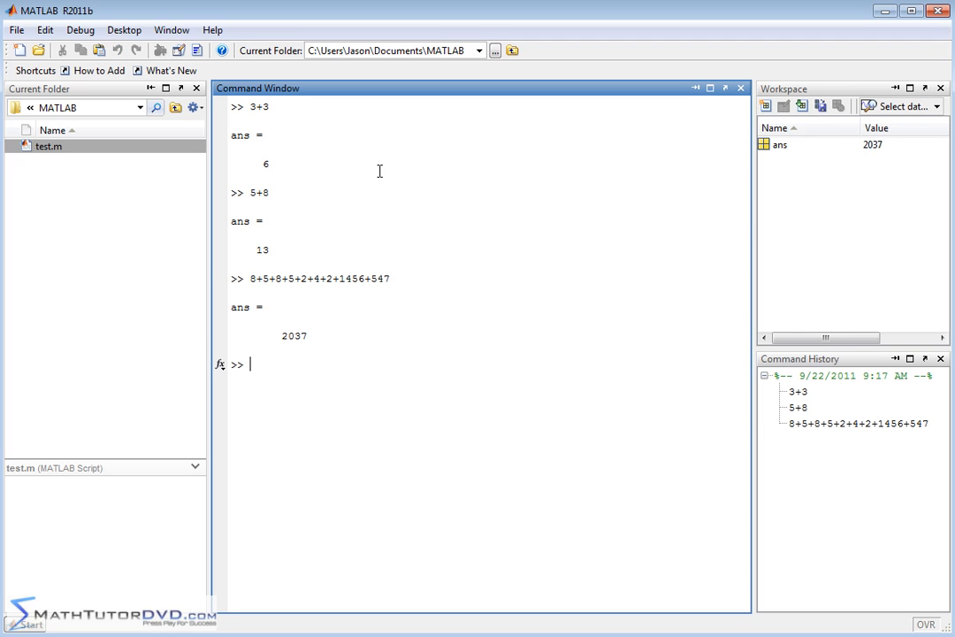
mouse_move(379, 275)
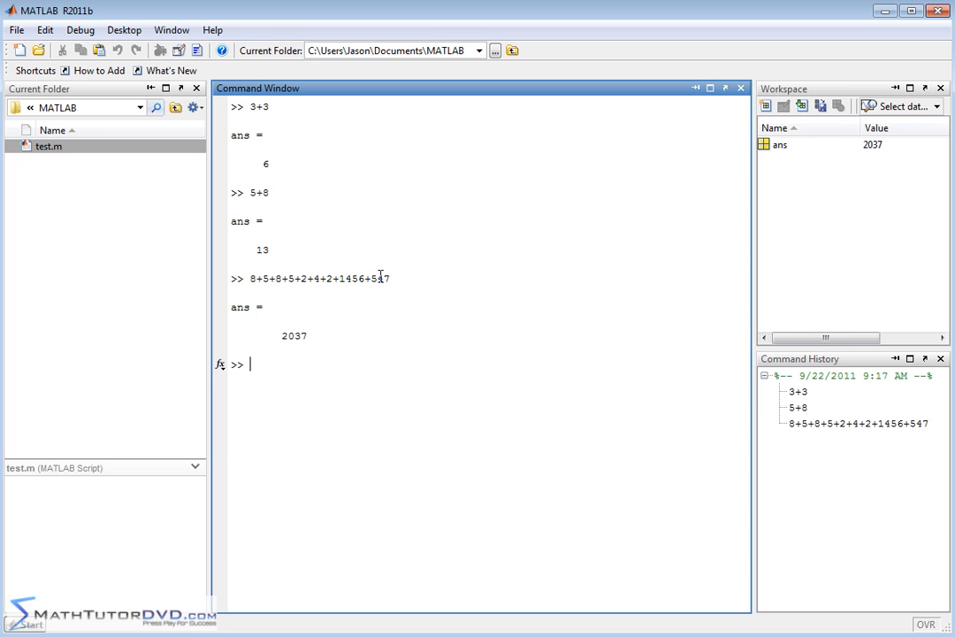
mouse_move(443, 366)
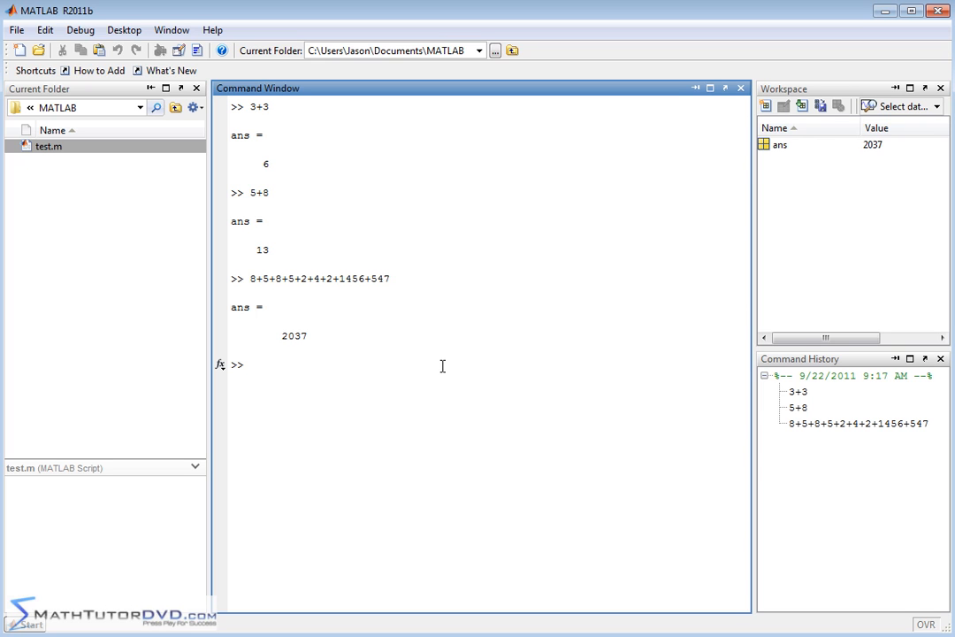
mouse_move(444, 420)
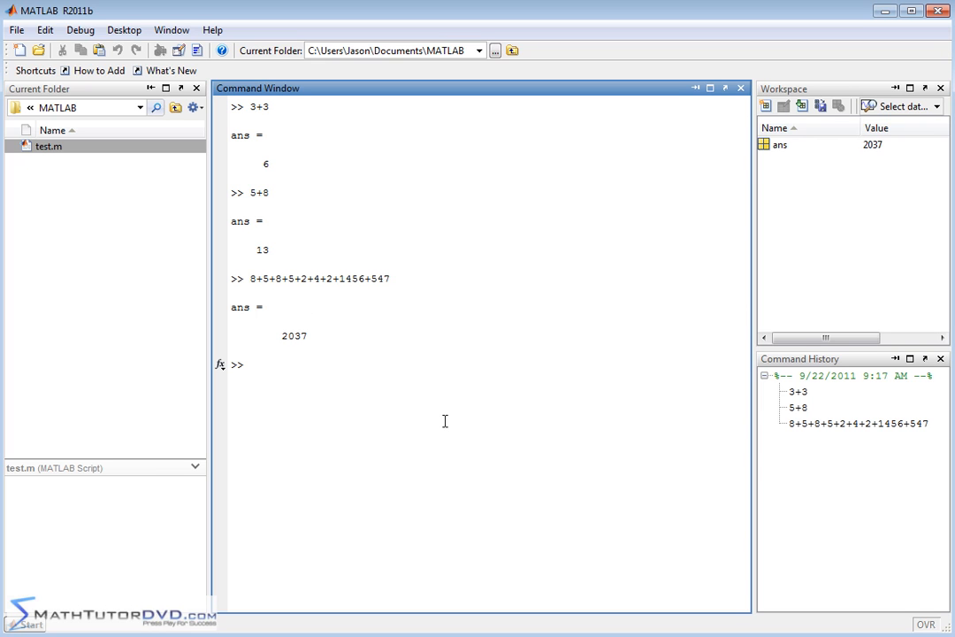
type("56+87")
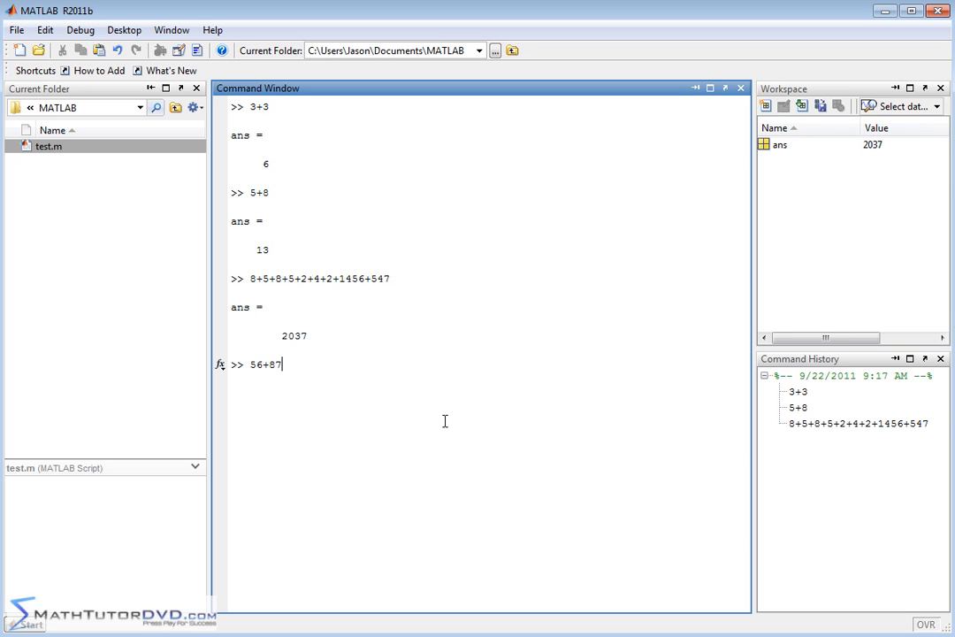
type("-109-1025")
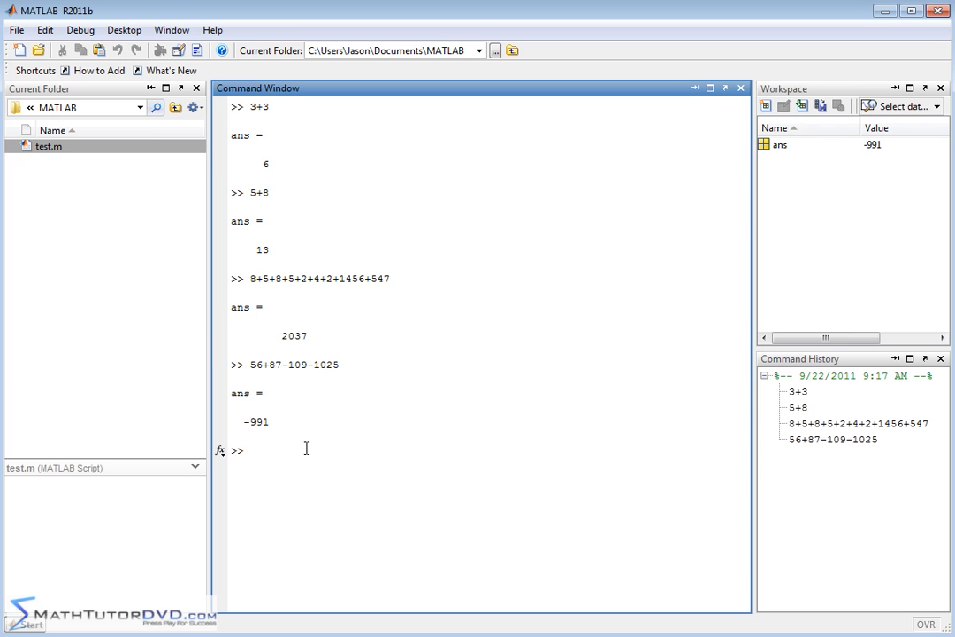
mouse_move(281, 420)
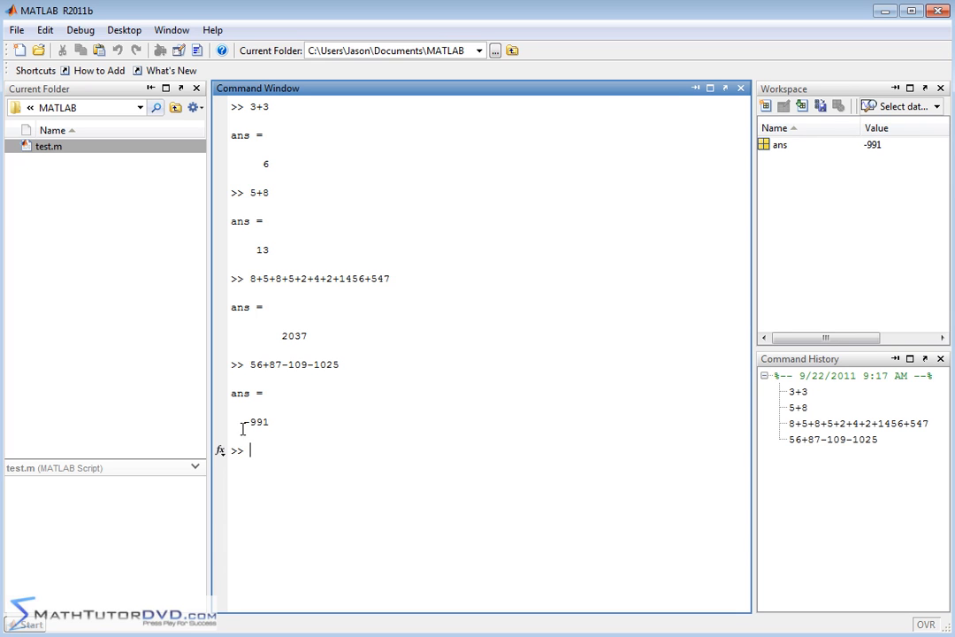
mouse_move(360, 467)
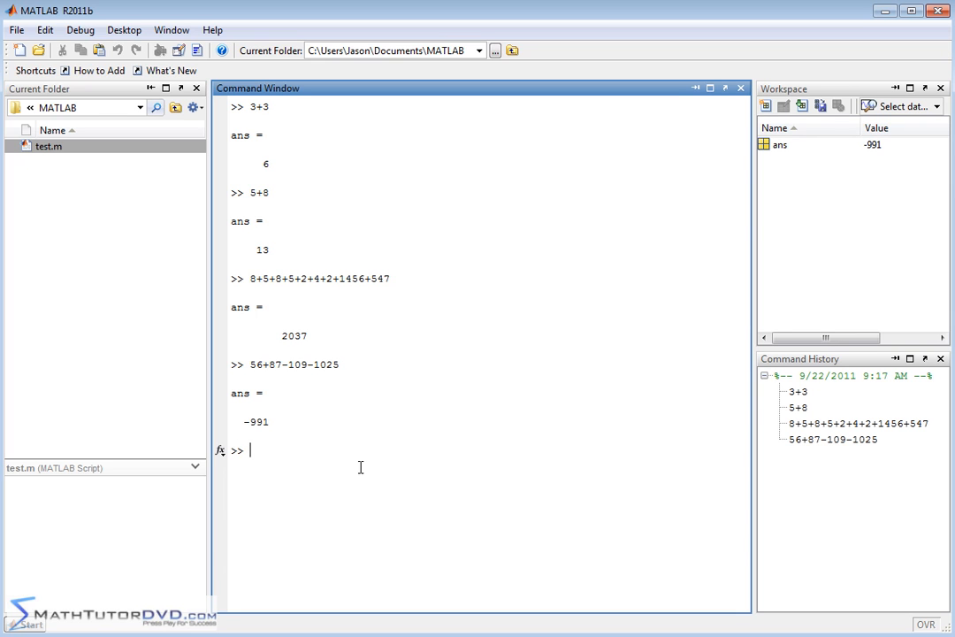
mouse_move(356, 411)
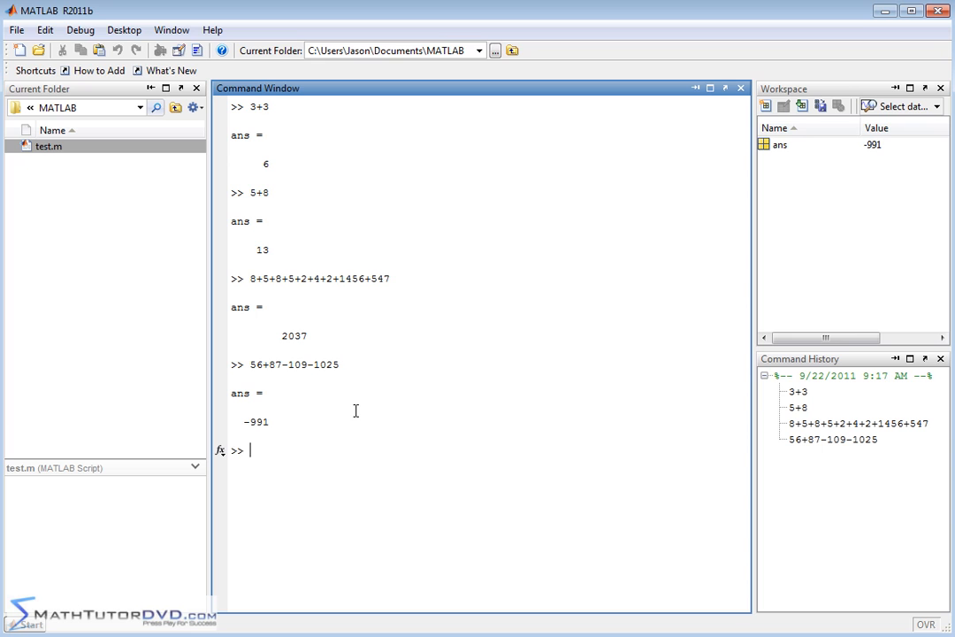
Step: Clear the Command Window with clc and compute 56*8, giving 448
type("clc")
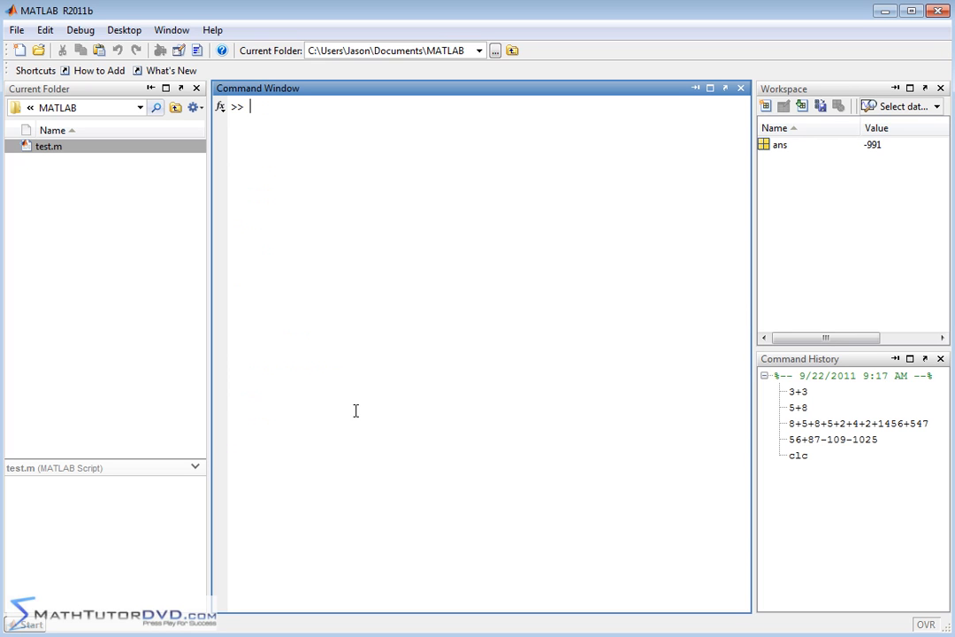
type("56*")
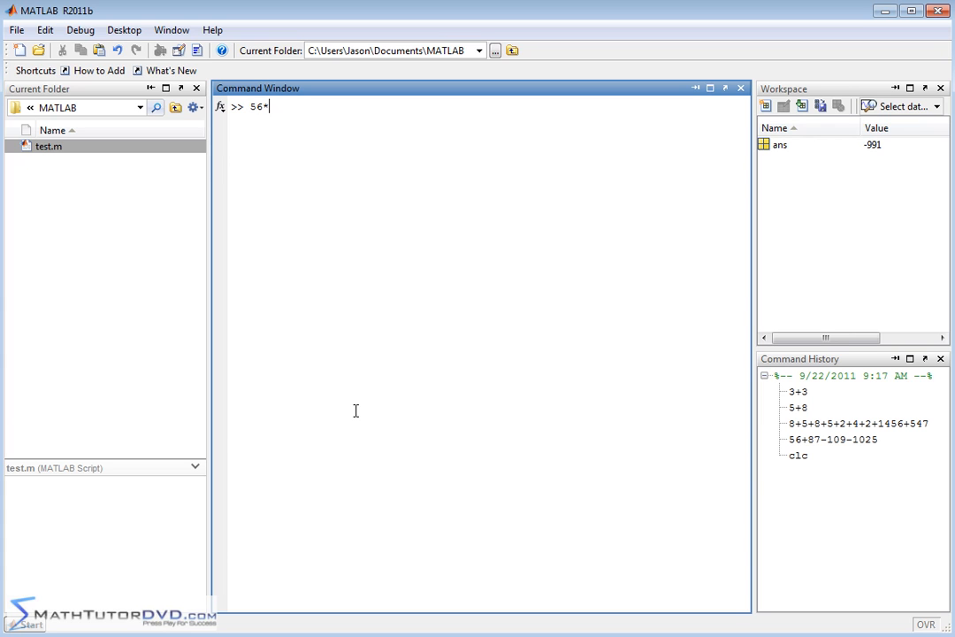
type("8")
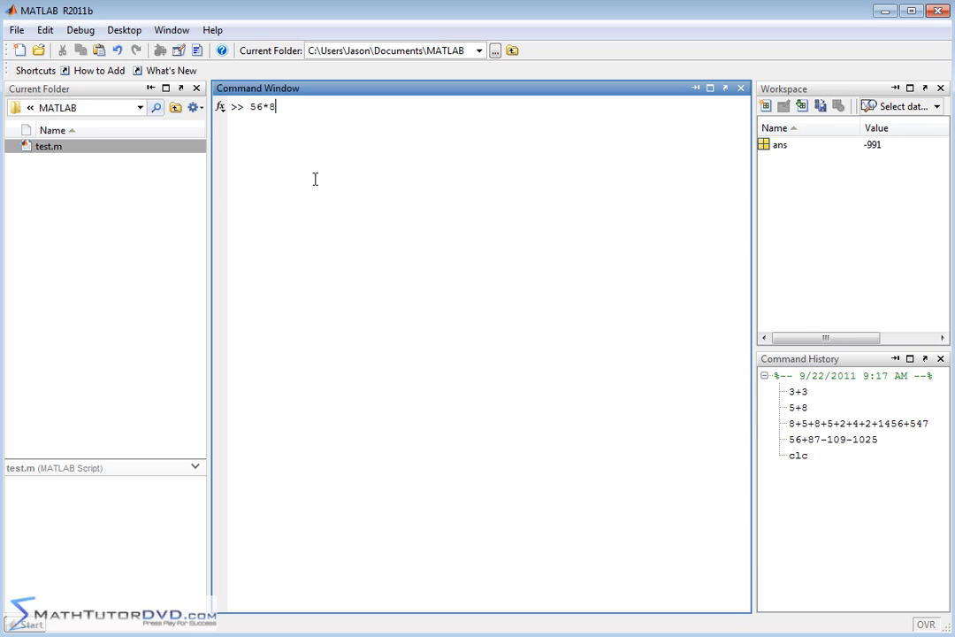
key("Return")
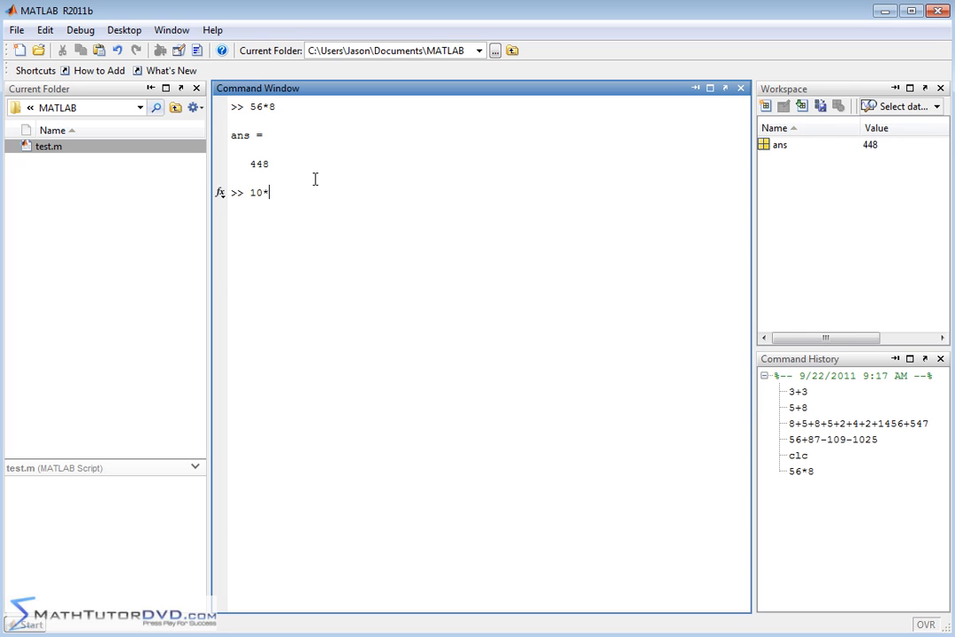
Step: Compute 10*8 (80) and 5*8*7*5*888*5 (6216000)
key("Return")
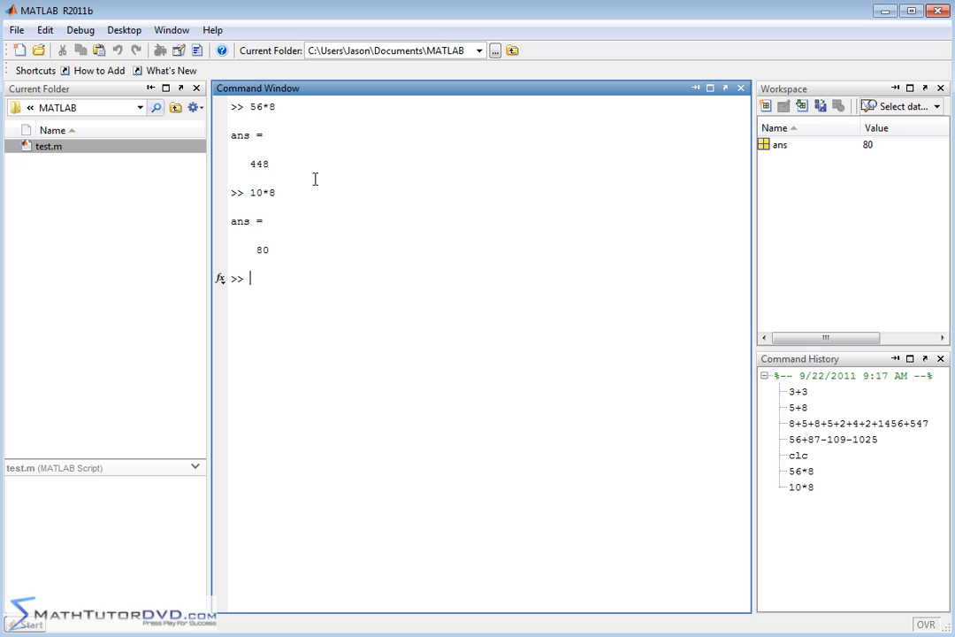
type("5*8*7*")
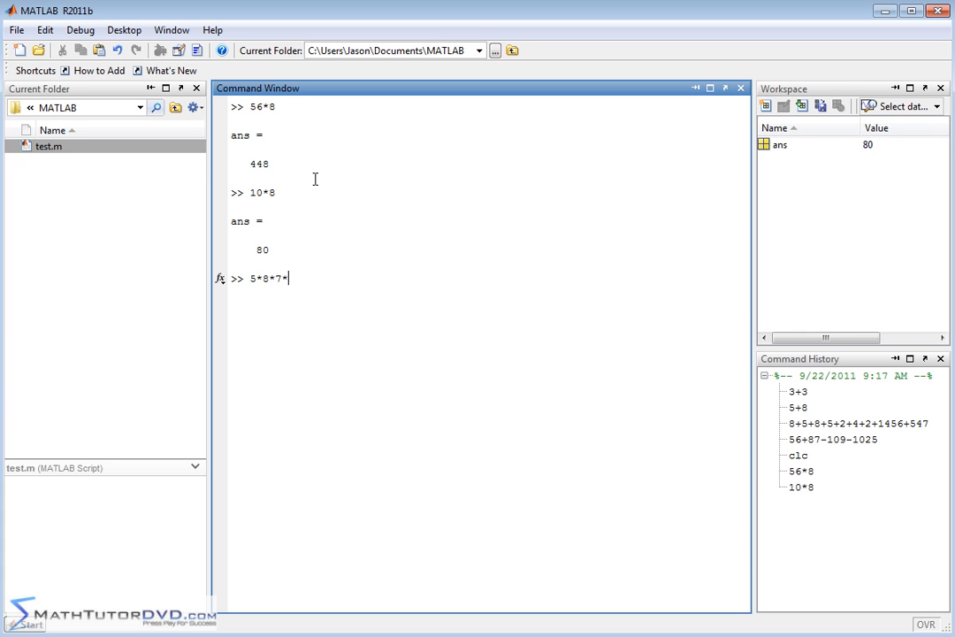
type("5*888*5")
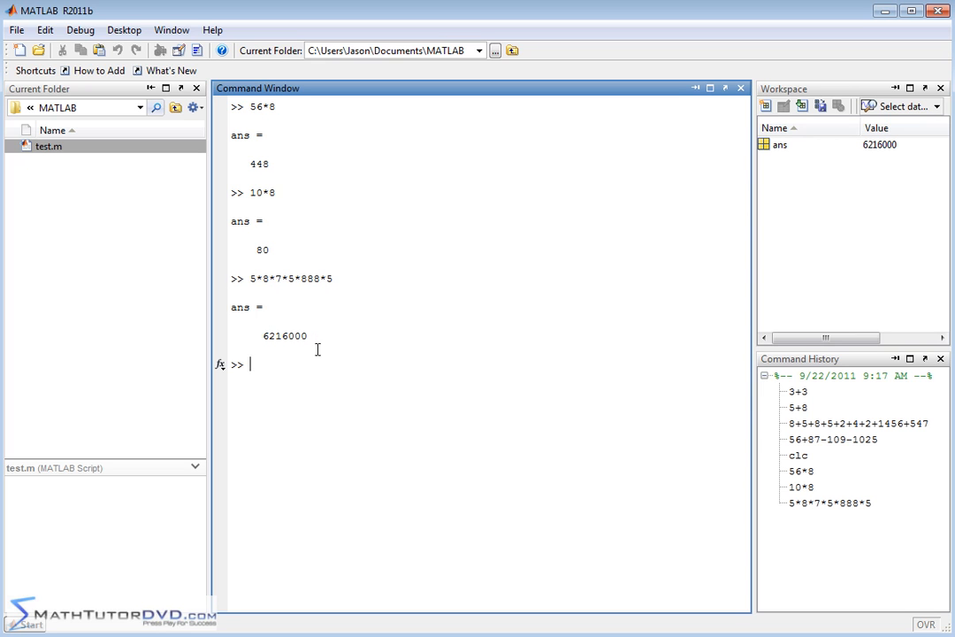
mouse_move(316, 339)
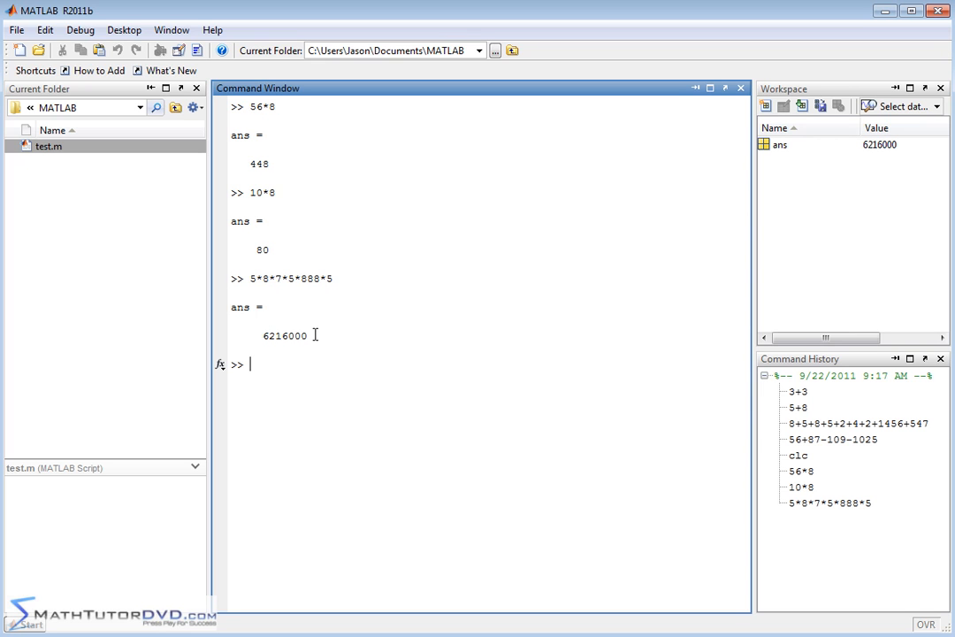
mouse_move(392, 304)
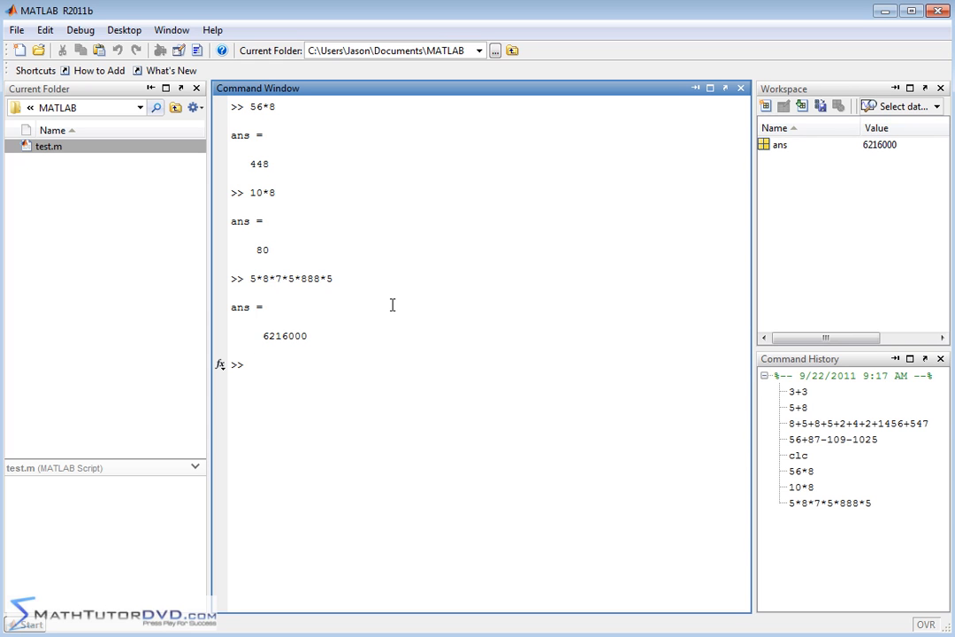
Step: Evaluate 5/7 (0.7143), 1/2, 3/4 and 2/3 as decimals, clearing with clc
type("5/7")
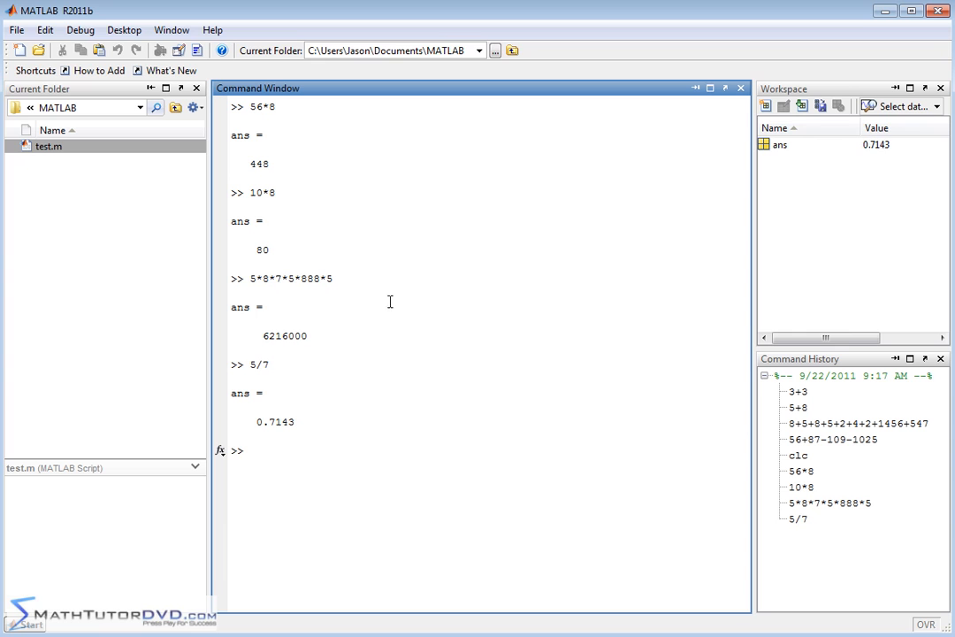
type("1")
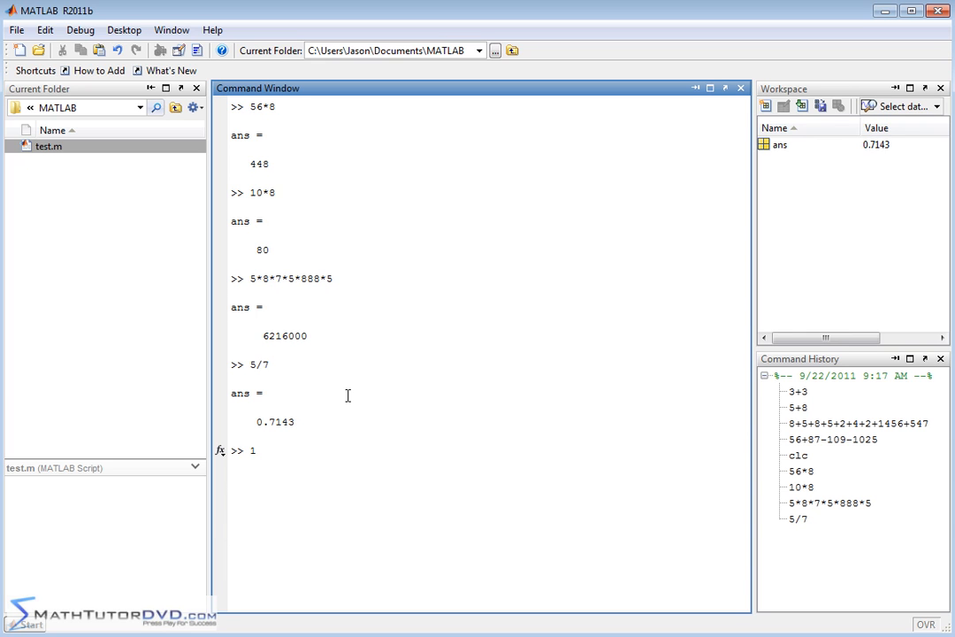
key("Return")
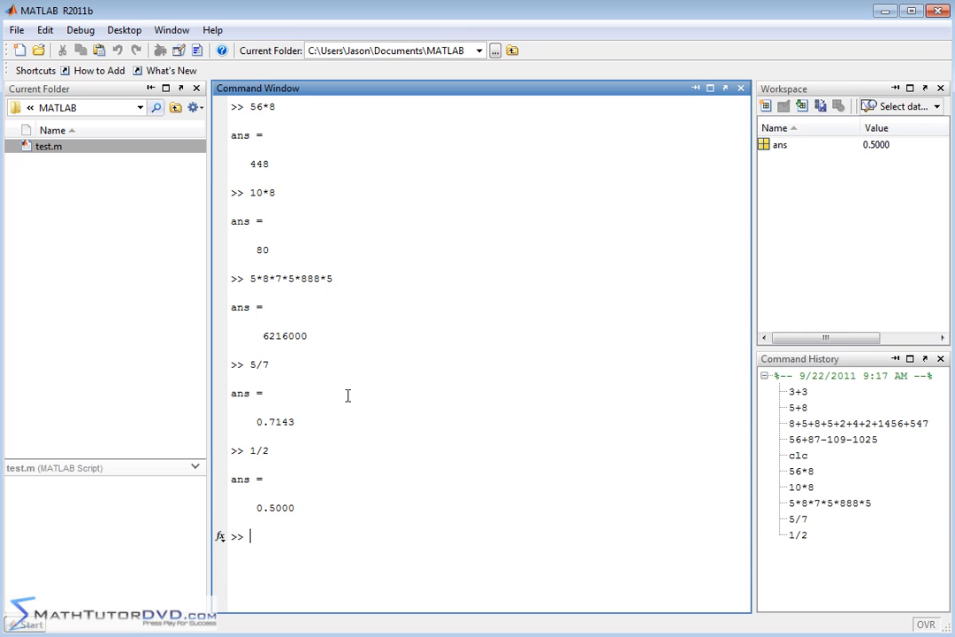
type("clc")
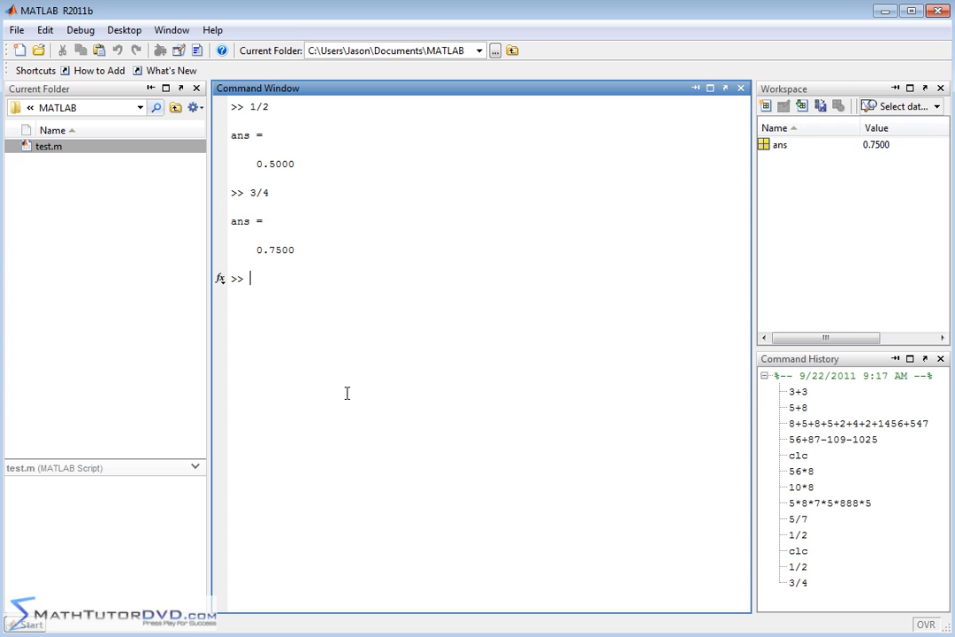
type("2/3")
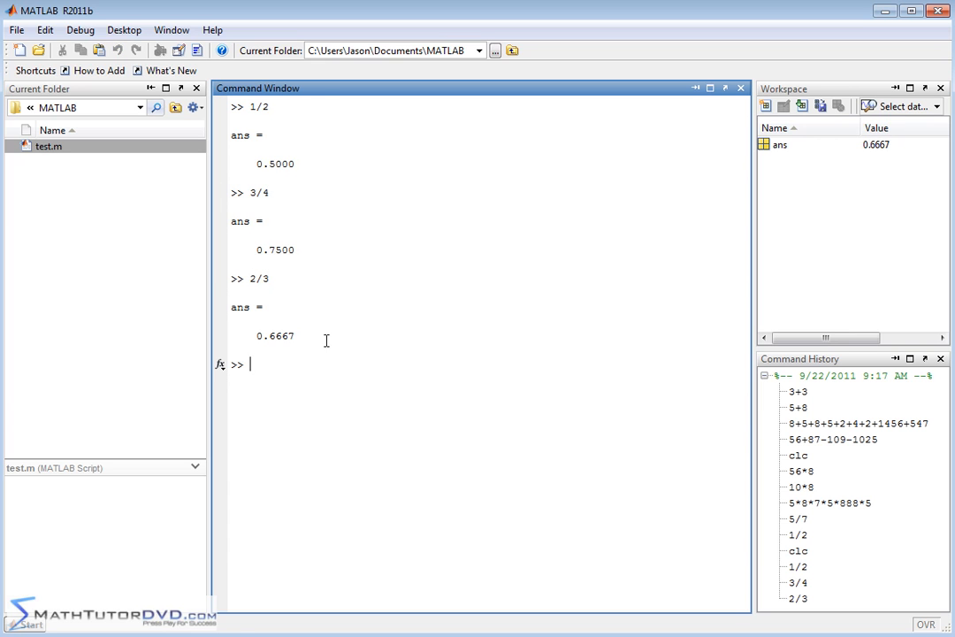
mouse_move(335, 237)
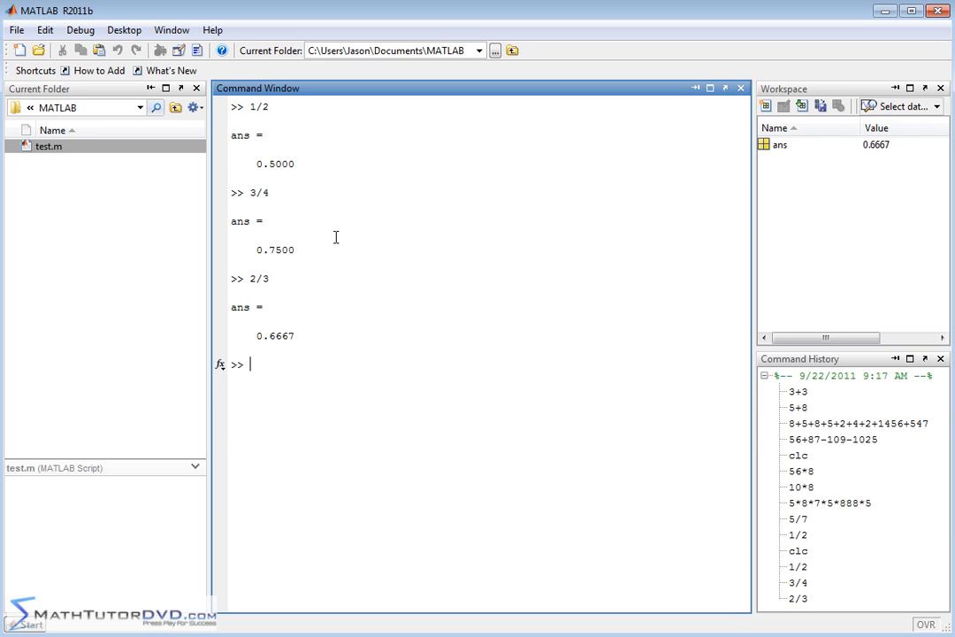
mouse_move(292, 107)
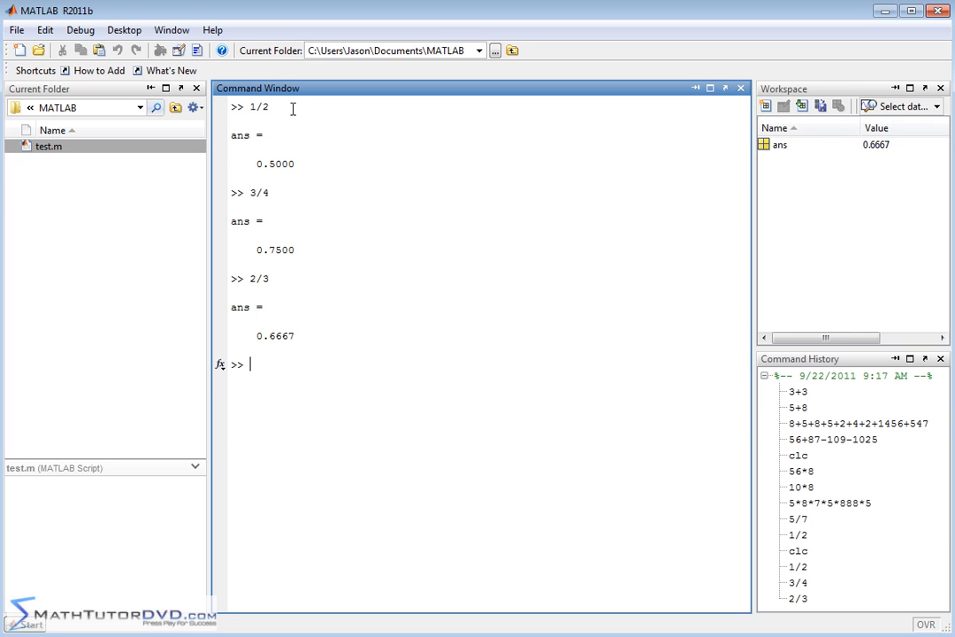
mouse_move(250, 339)
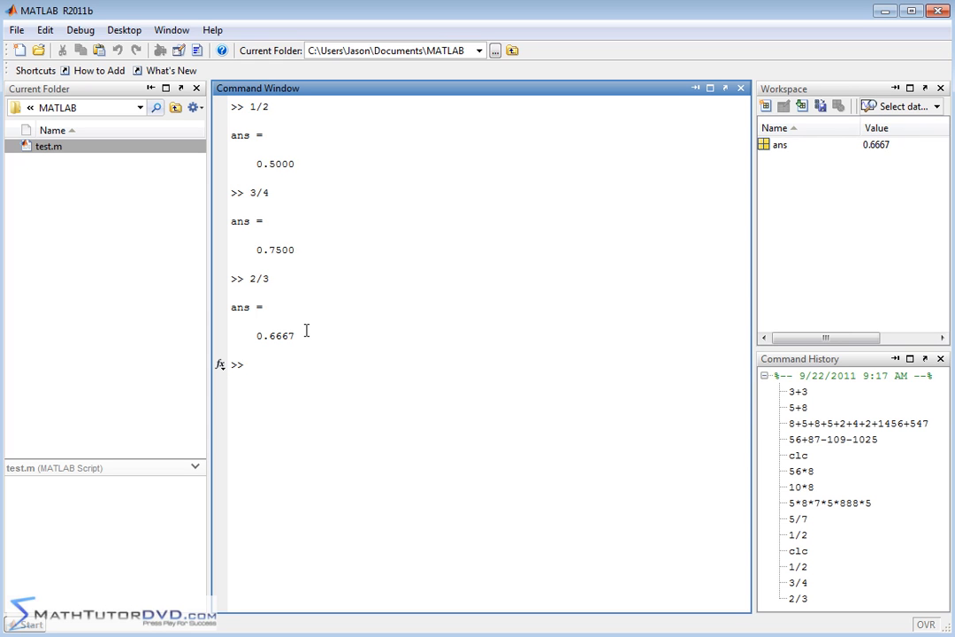
mouse_move(265, 163)
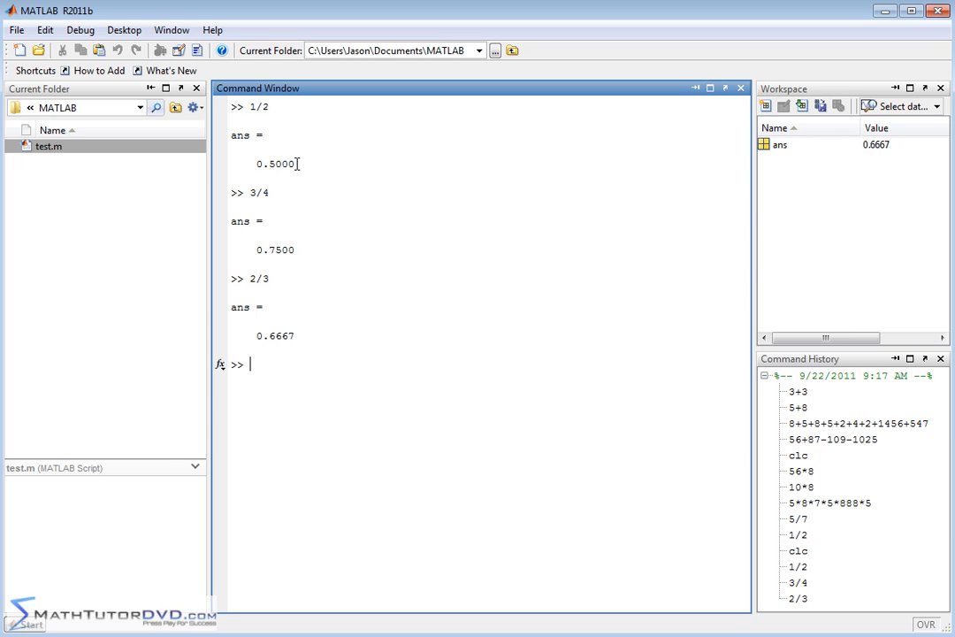
mouse_move(298, 142)
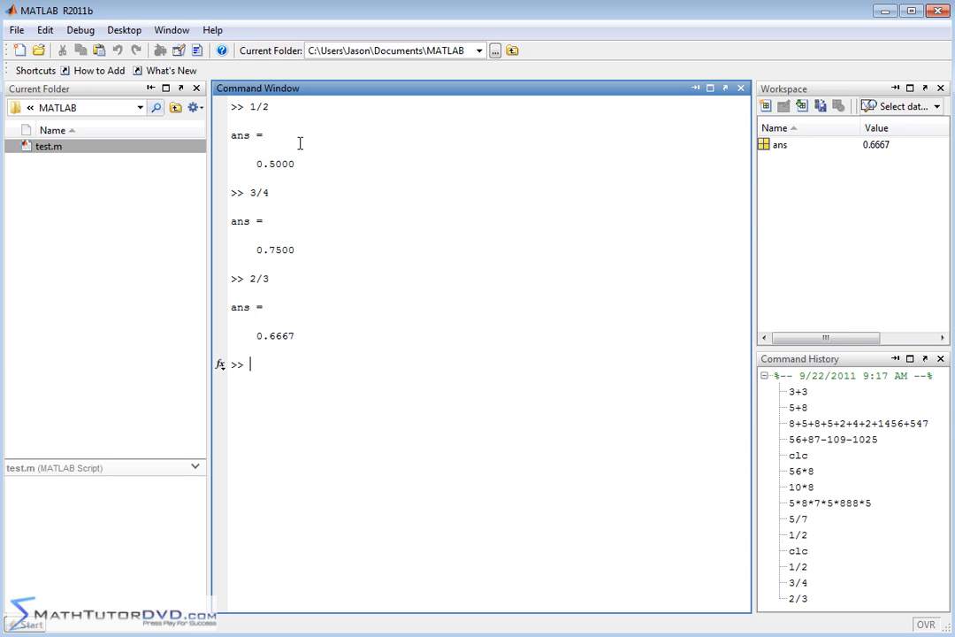
mouse_move(272, 103)
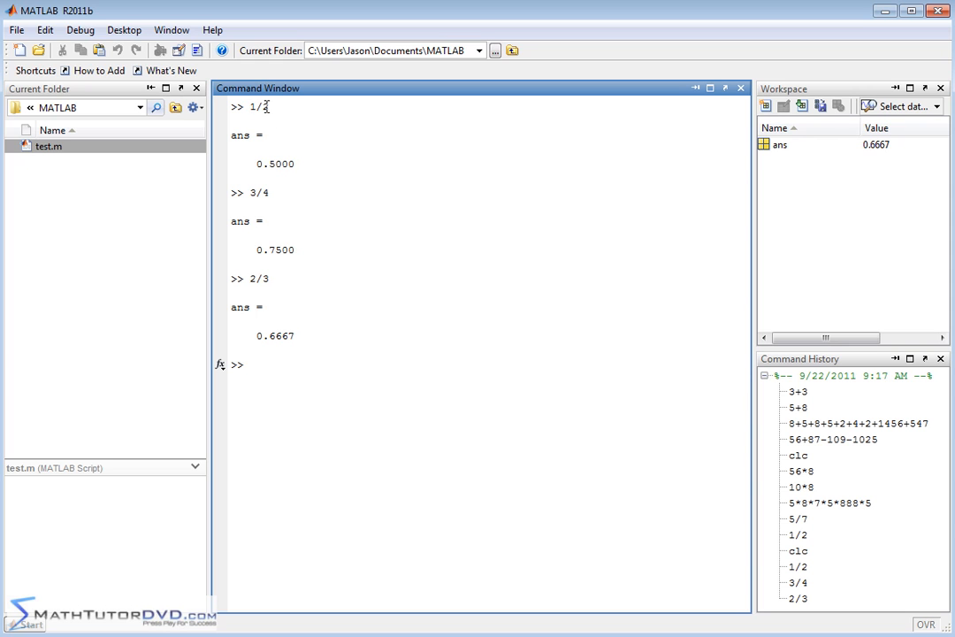
mouse_move(358, 154)
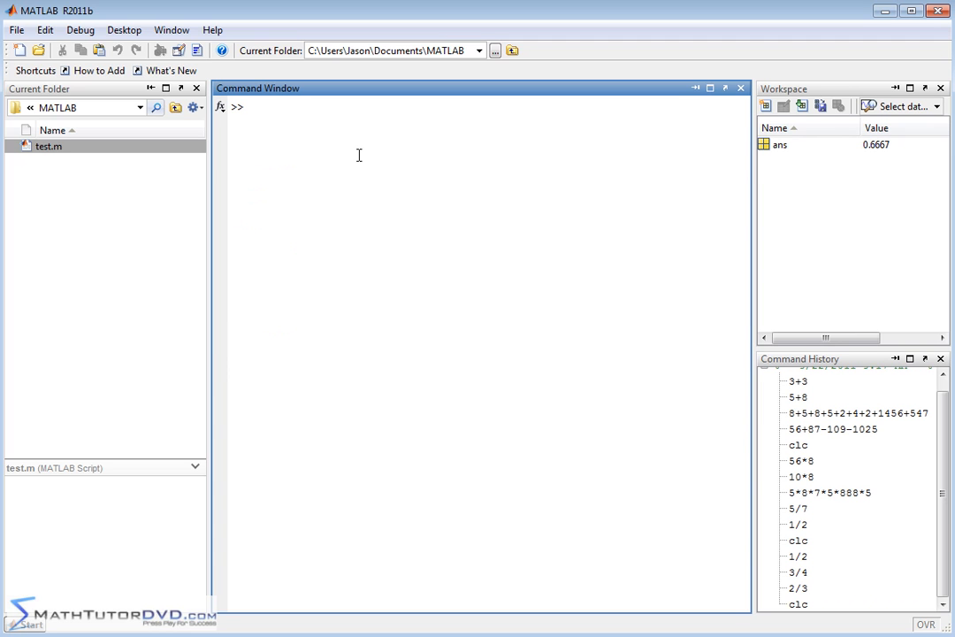
Step: Evaluate 1/2+1/4 at the prompt, returning 0.7500
type("1/2")
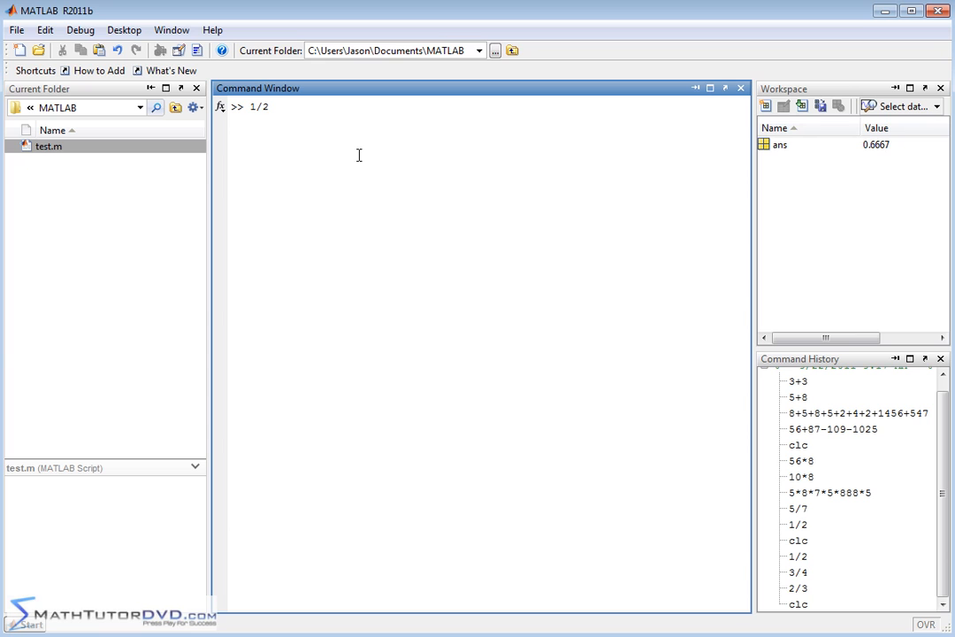
type("+1/4")
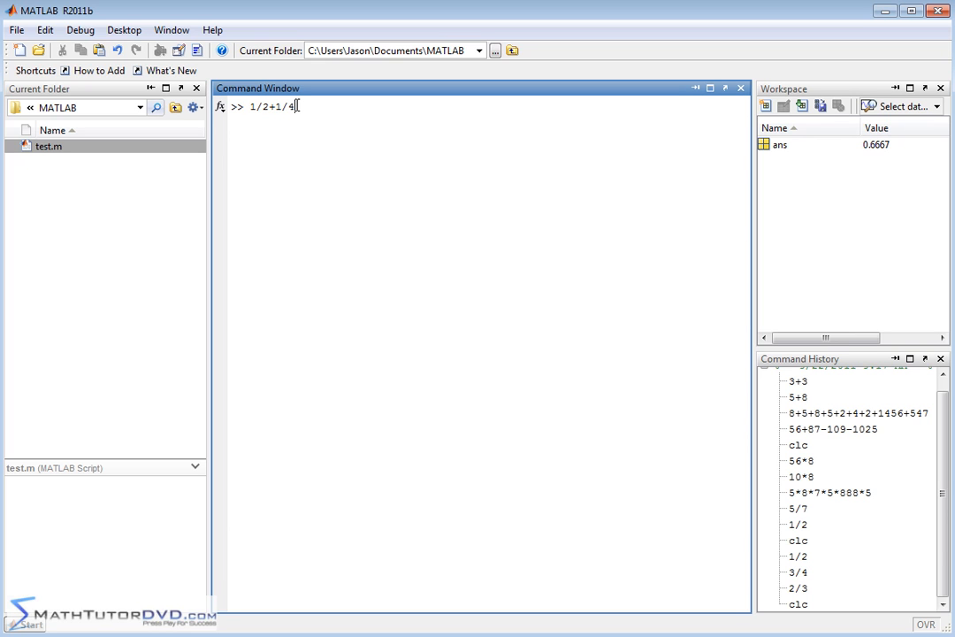
key("Return")
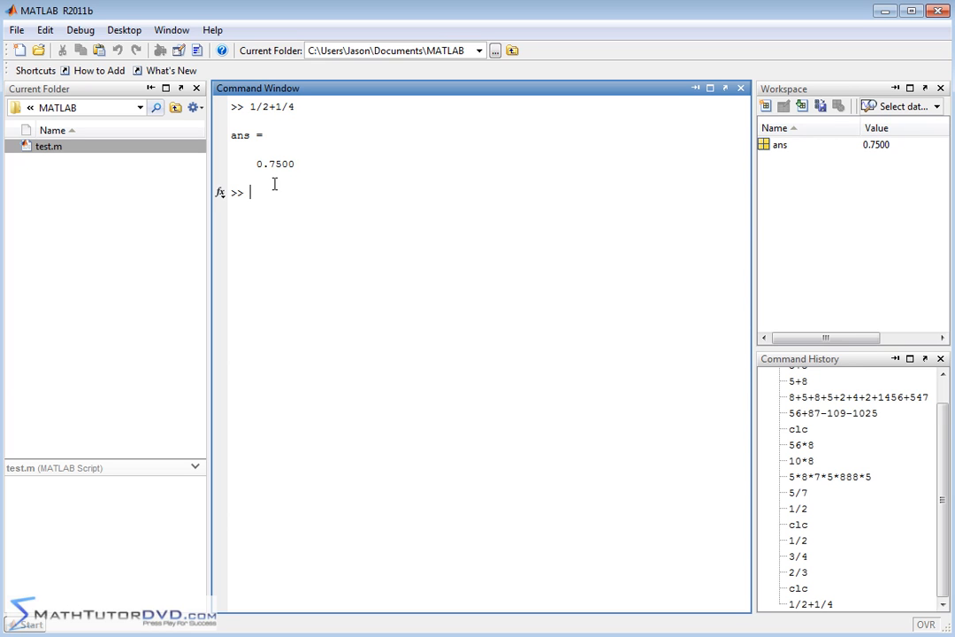
mouse_move(293, 158)
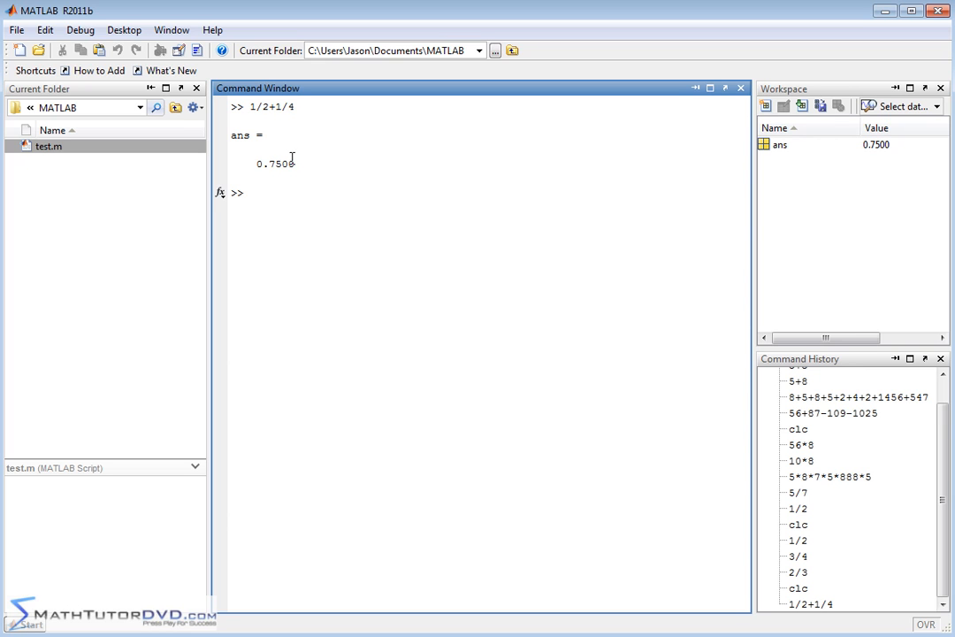
mouse_move(322, 168)
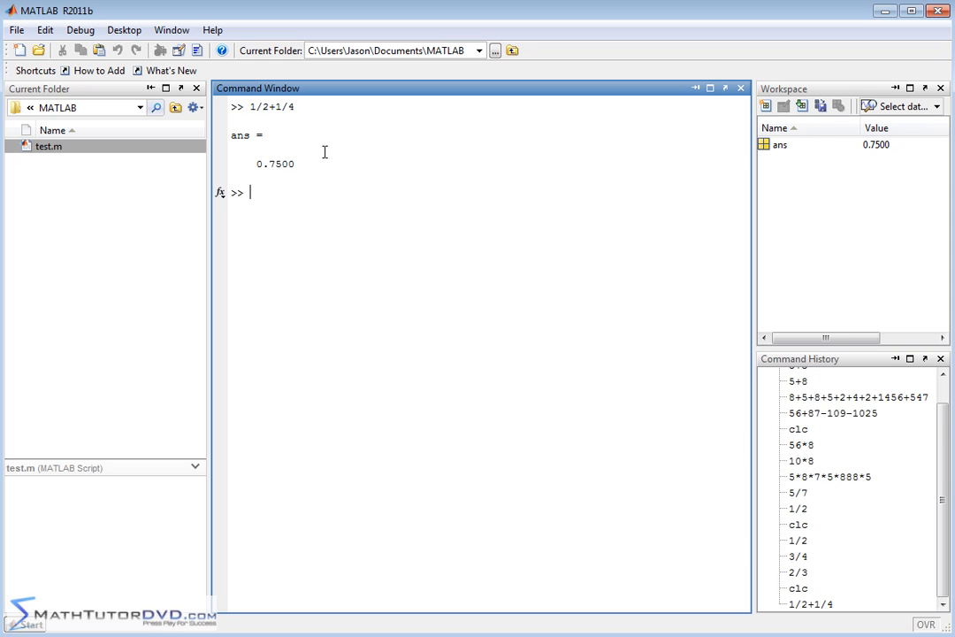
Step: Evaluate 5/8*17 to get 10.6250, then clear the window
type("5/8*17")
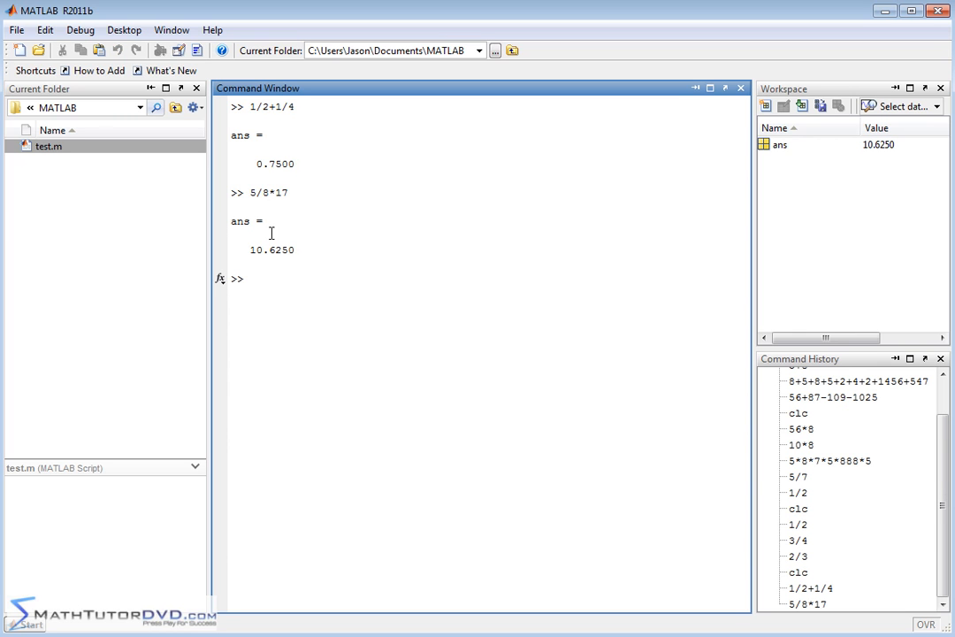
mouse_move(277, 266)
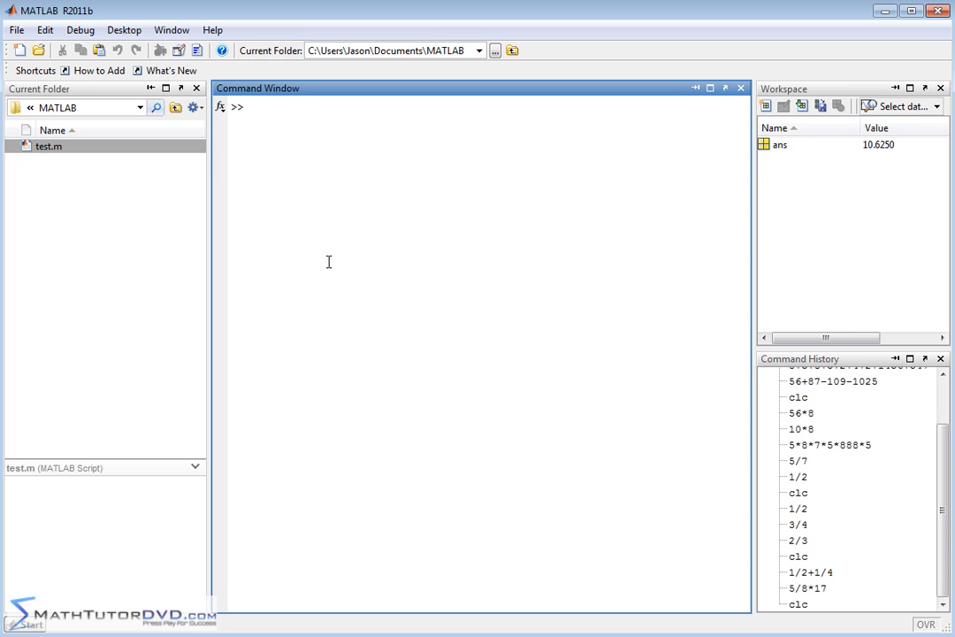
Step: Evaluate 5+6*7, returning 47 because multiplication precedes addition
type("(")
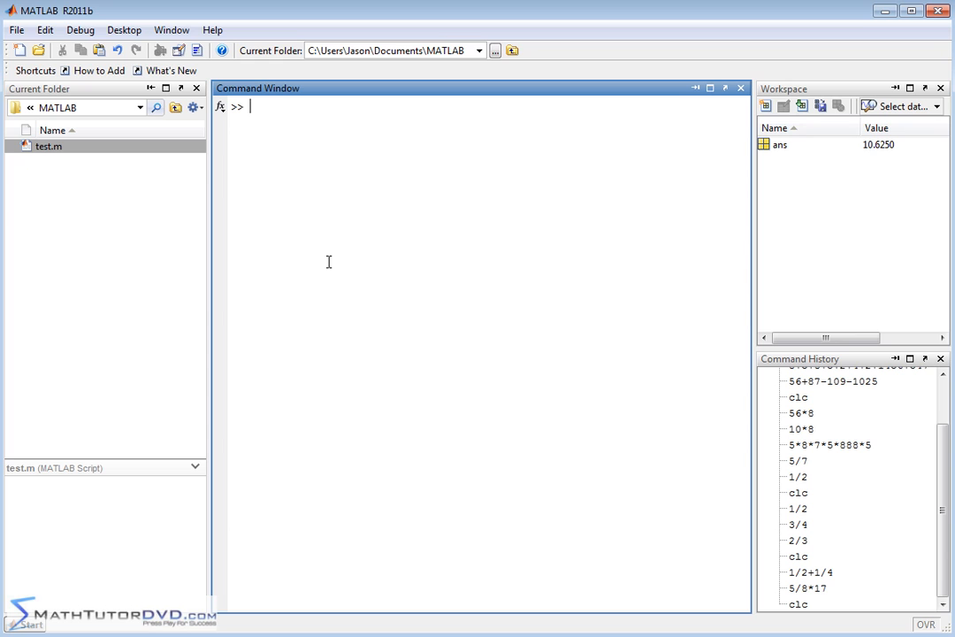
type("5")
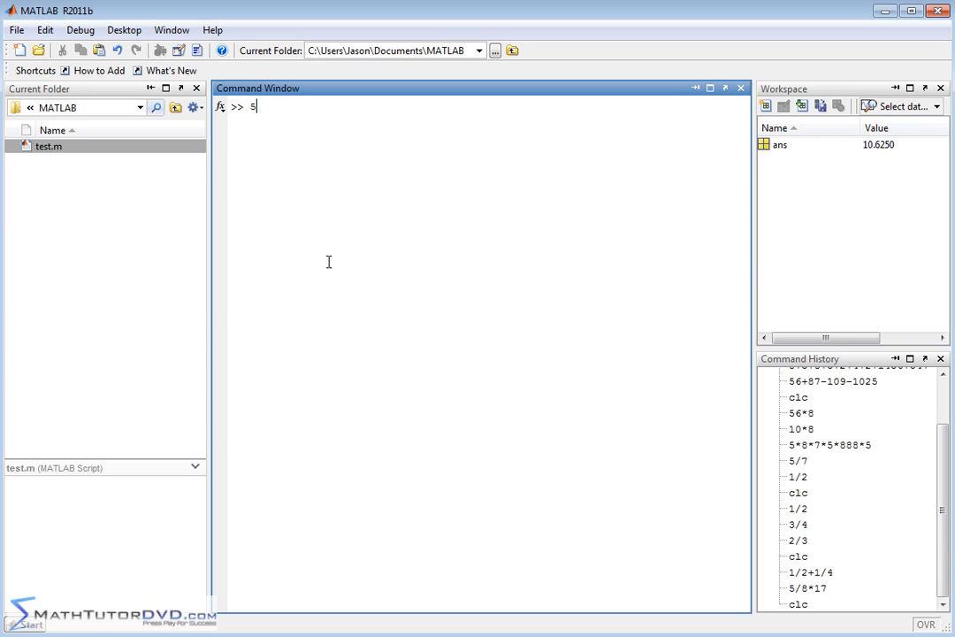
type("+6*")
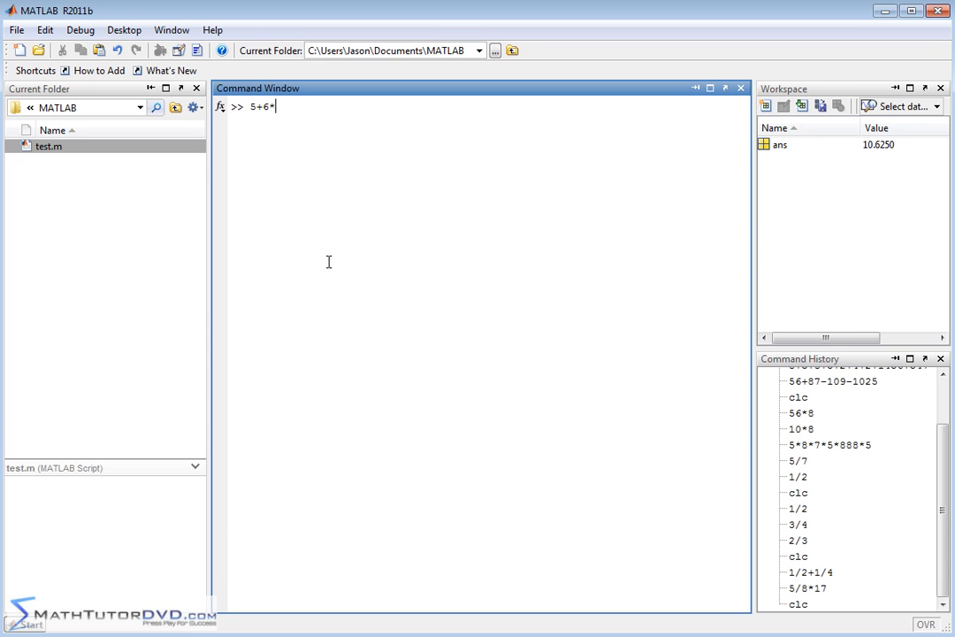
type("7")
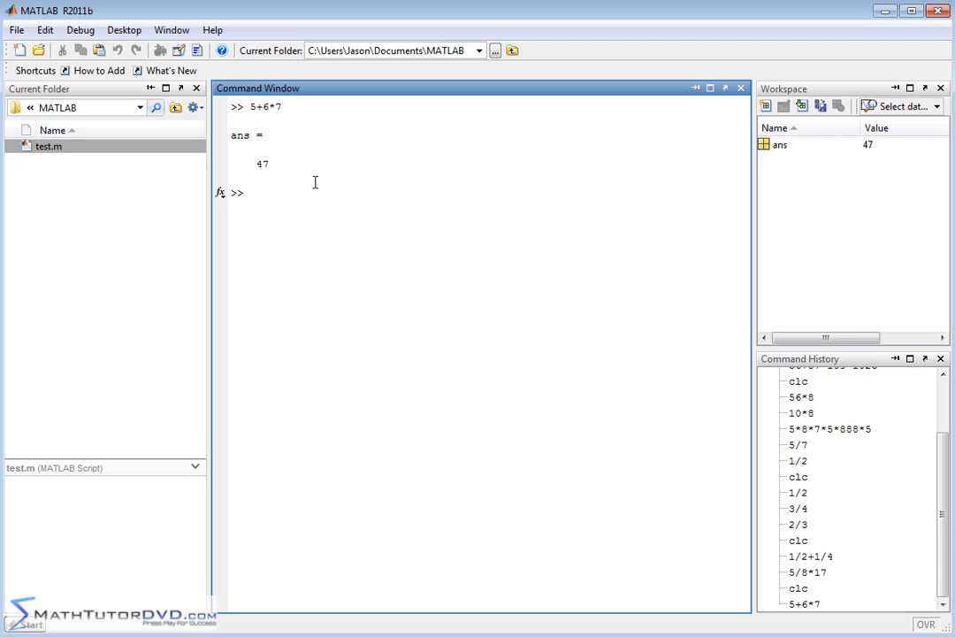
mouse_move(462, 322)
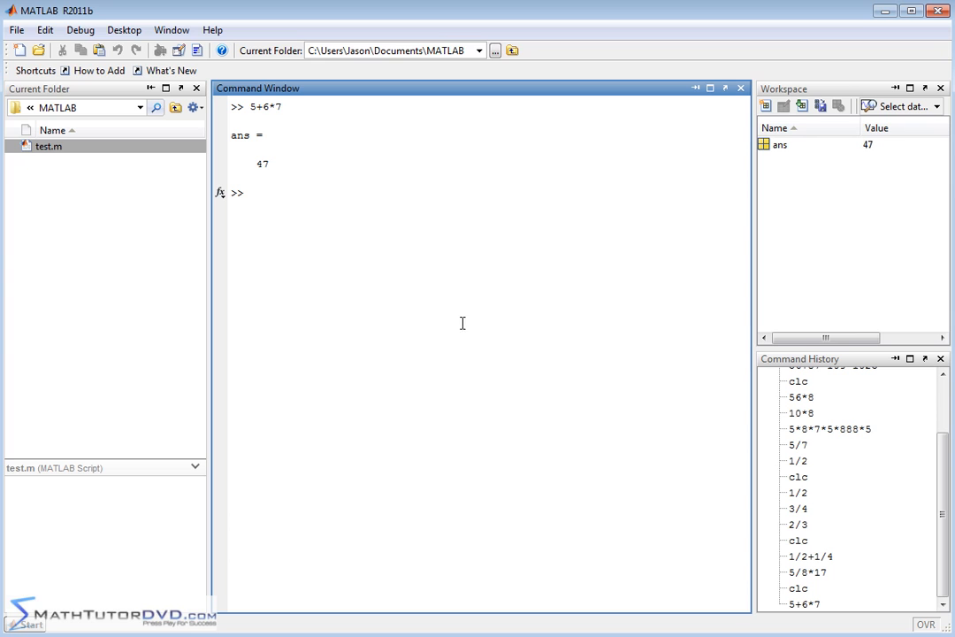
type("(5")
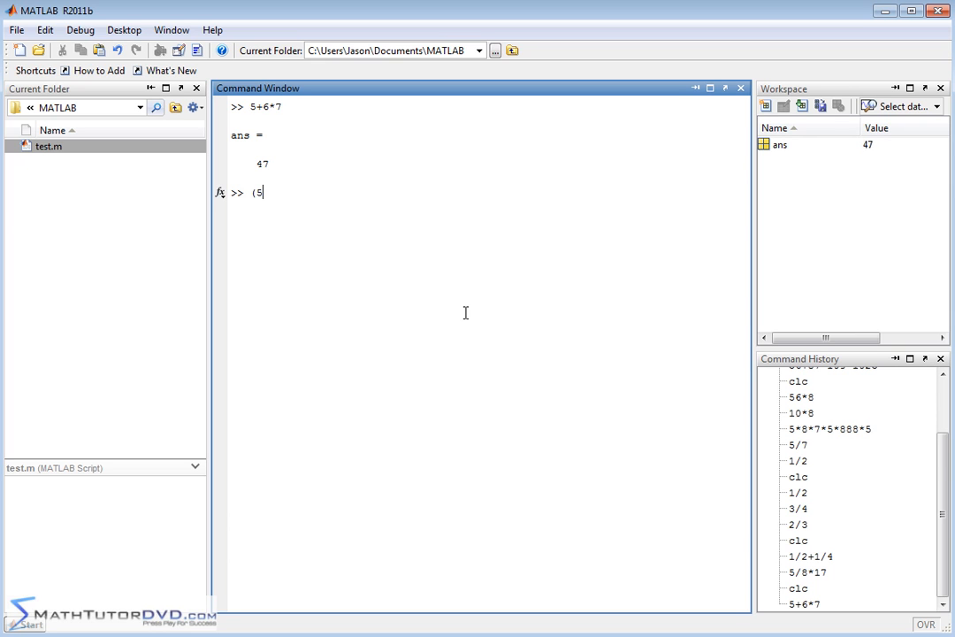
type("+6)")
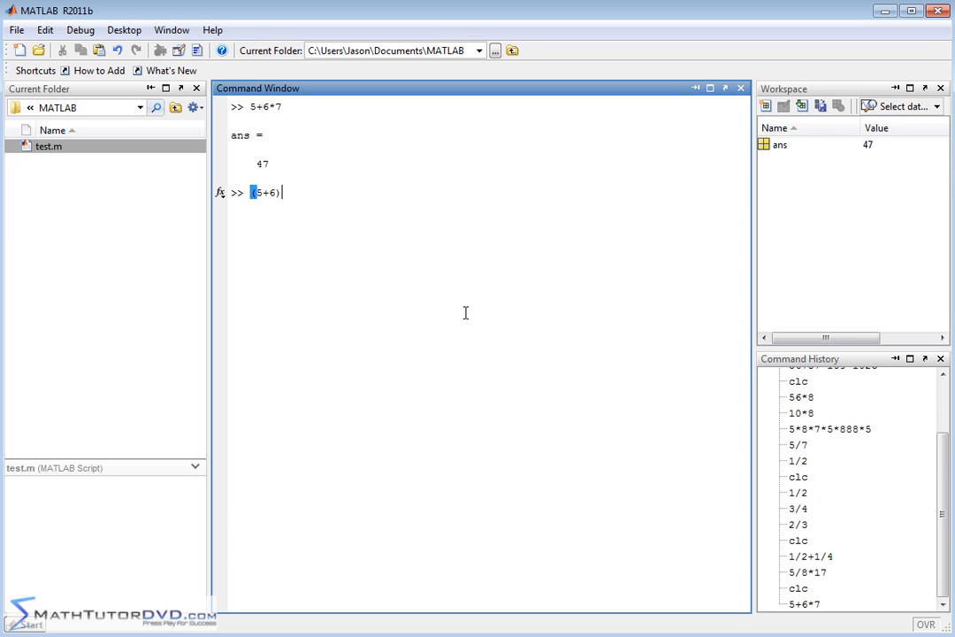
type("*7")
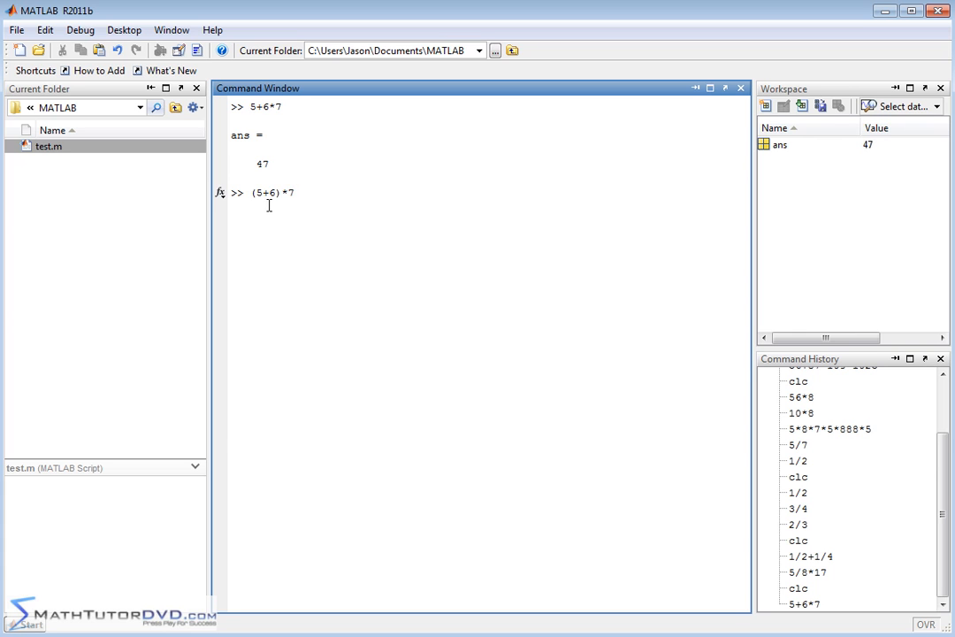
mouse_move(409, 230)
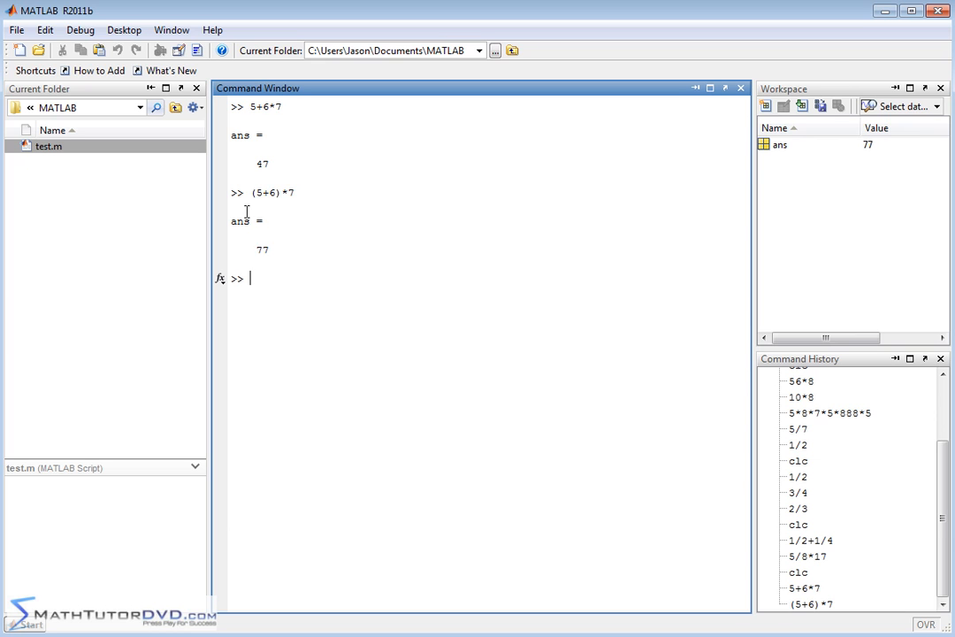
mouse_move(259, 207)
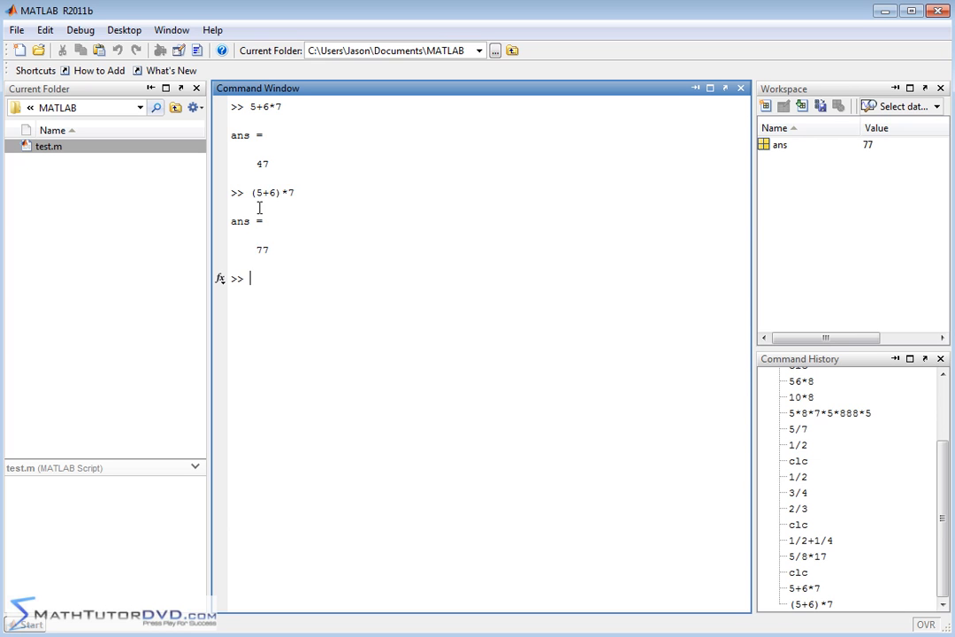
mouse_move(260, 192)
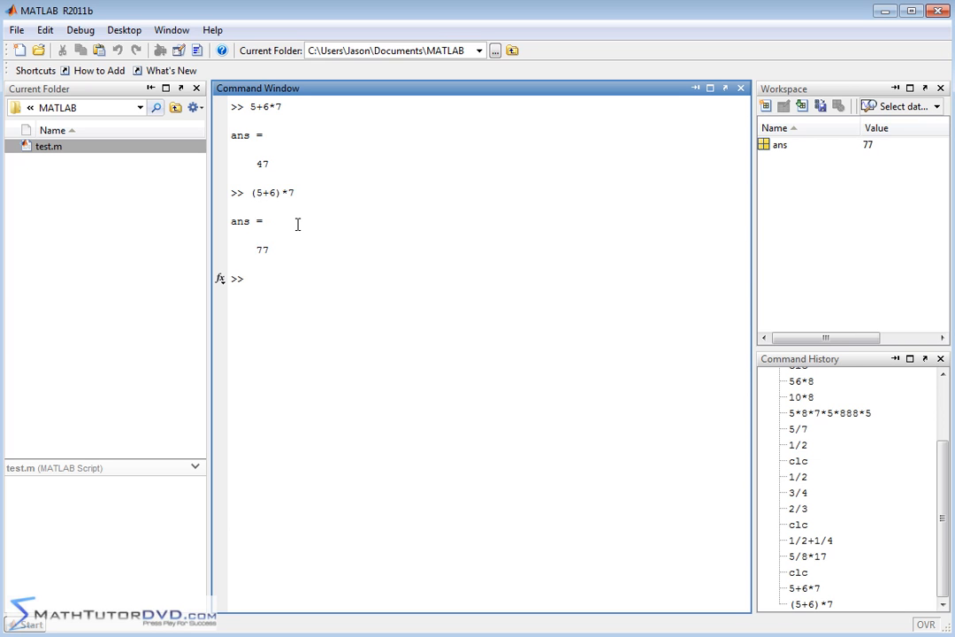
Step: Enter (11-17*34)/(55/8-6) and get the result -648
type("(")
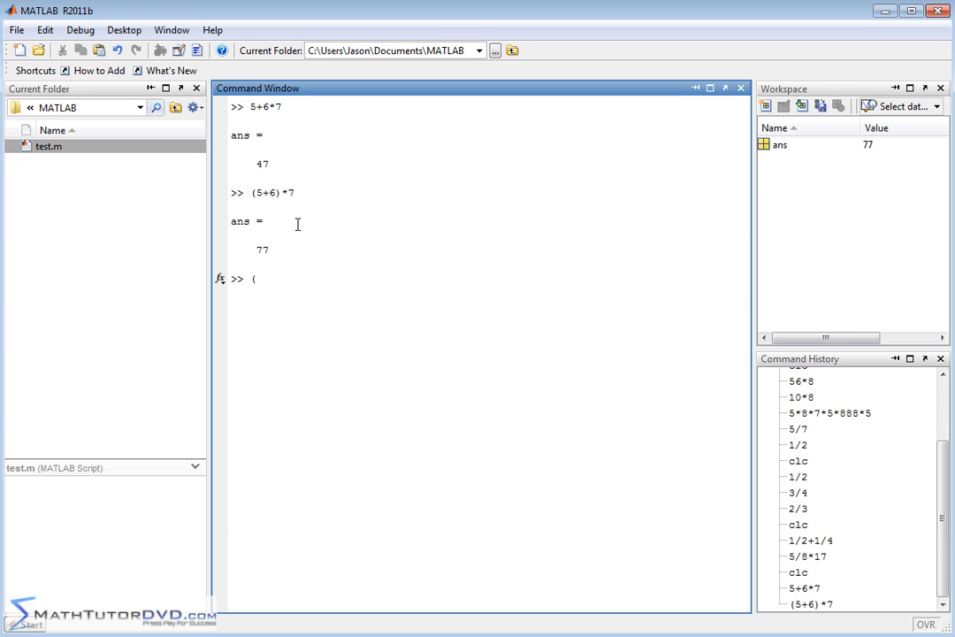
type("11-17*")
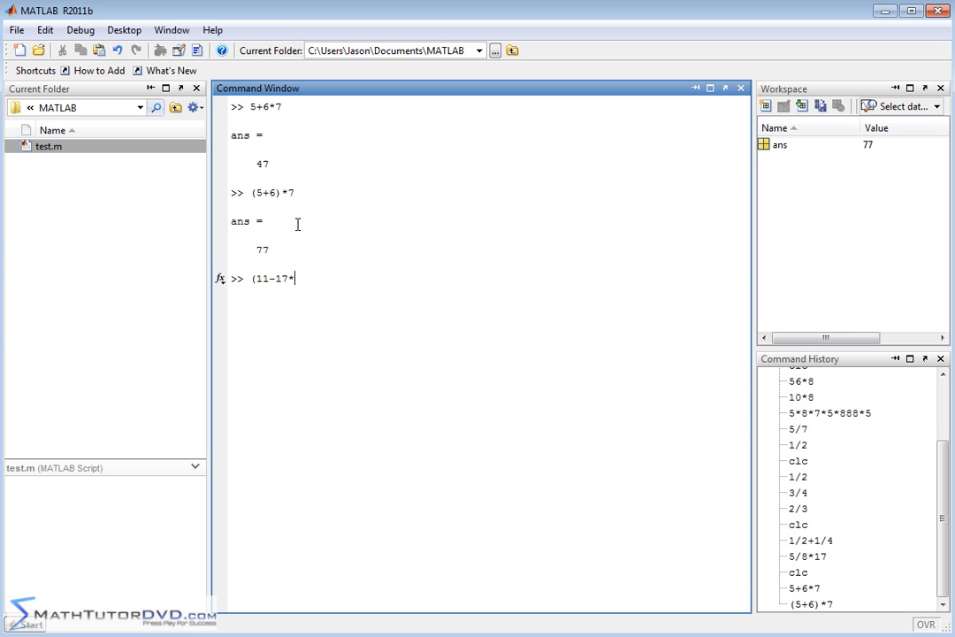
type("34)")
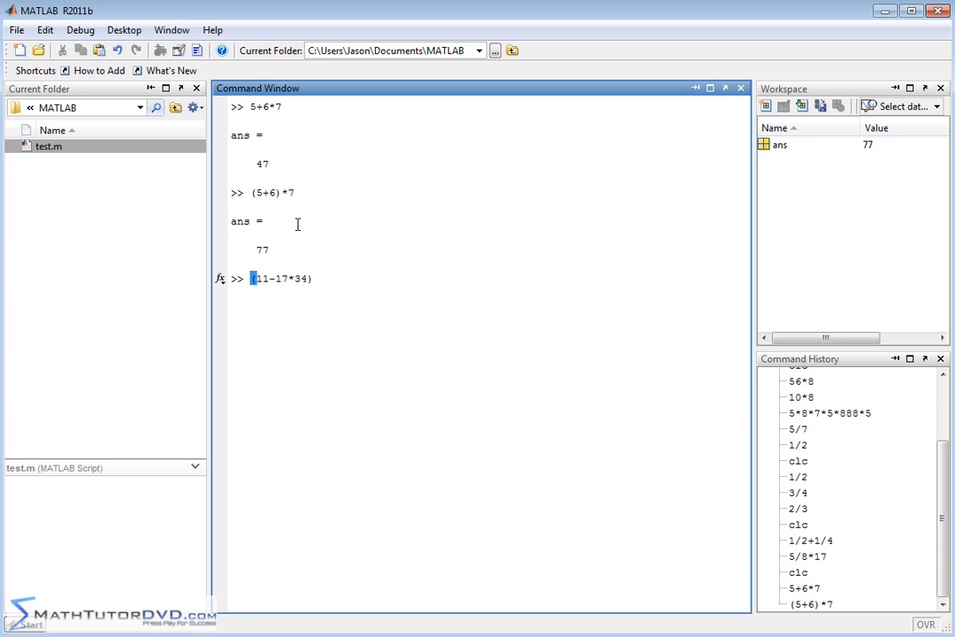
type("/")
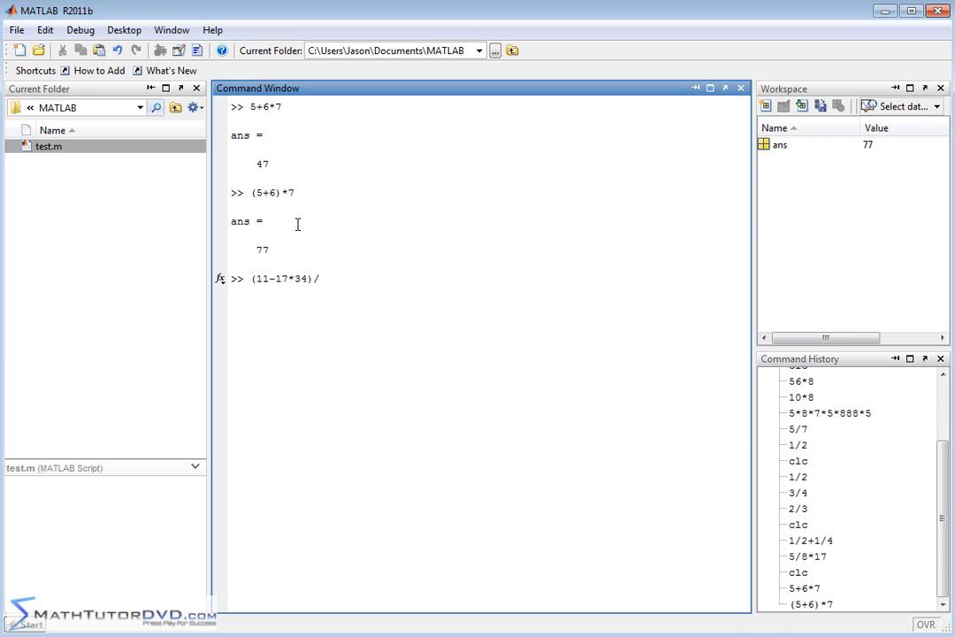
type("(")
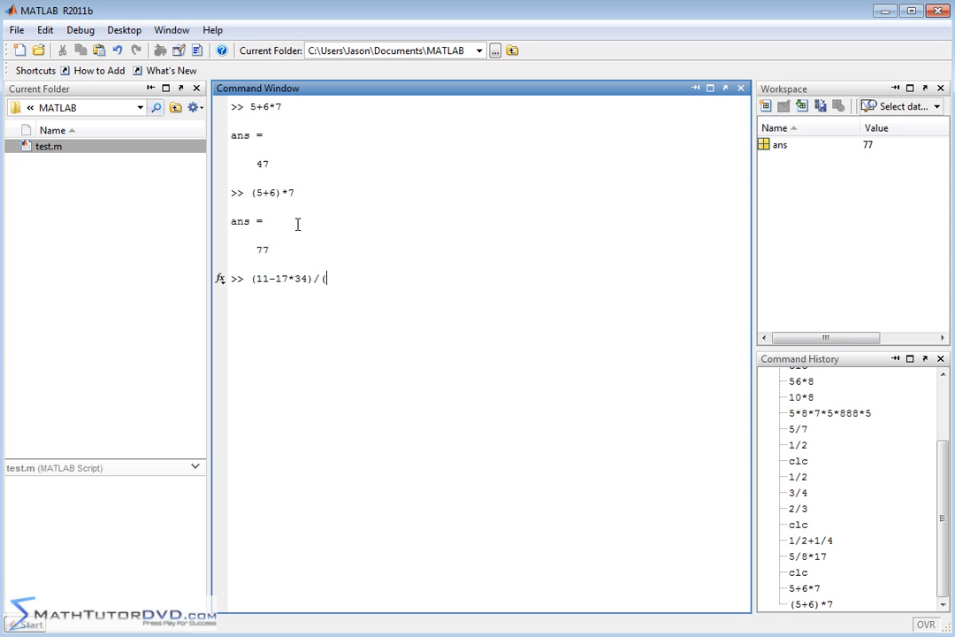
type("55/8")
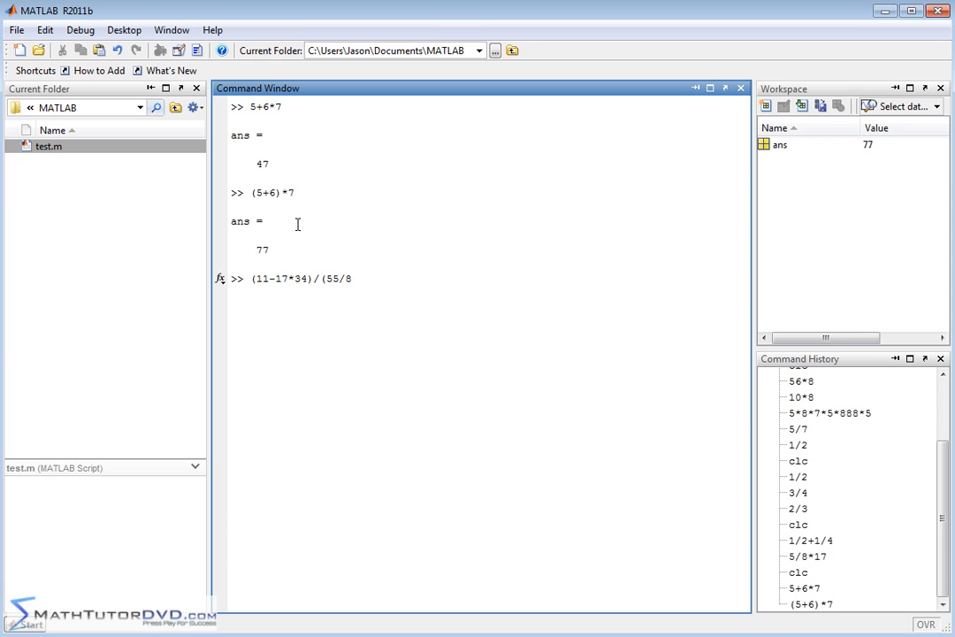
type("-6)")
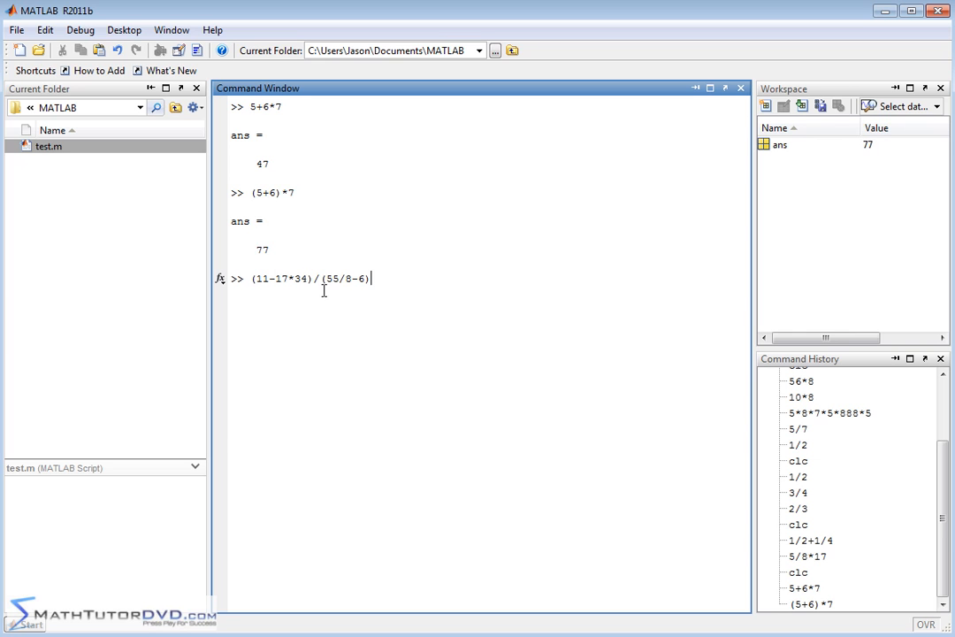
mouse_move(352, 283)
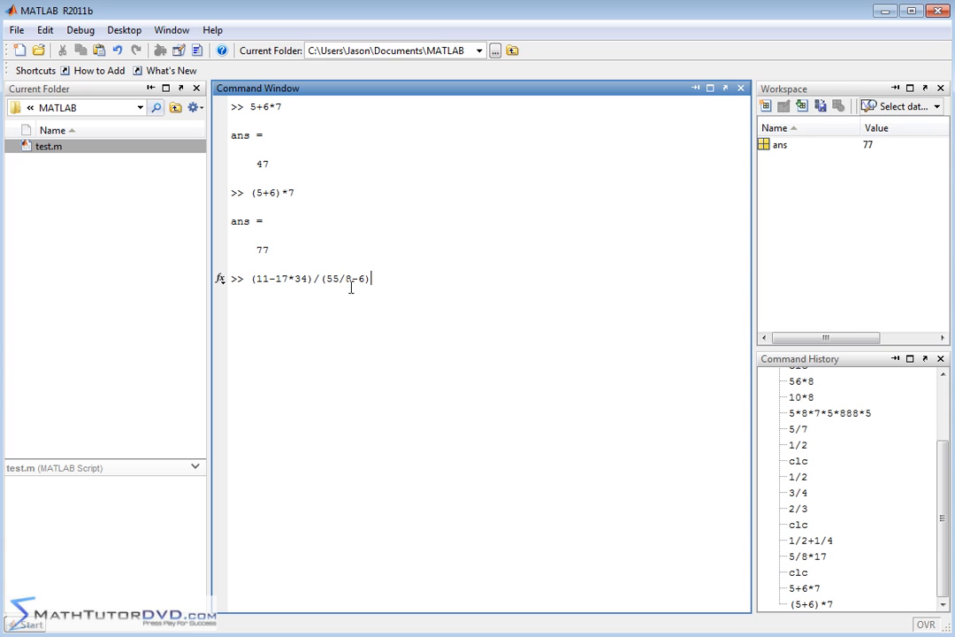
mouse_move(355, 251)
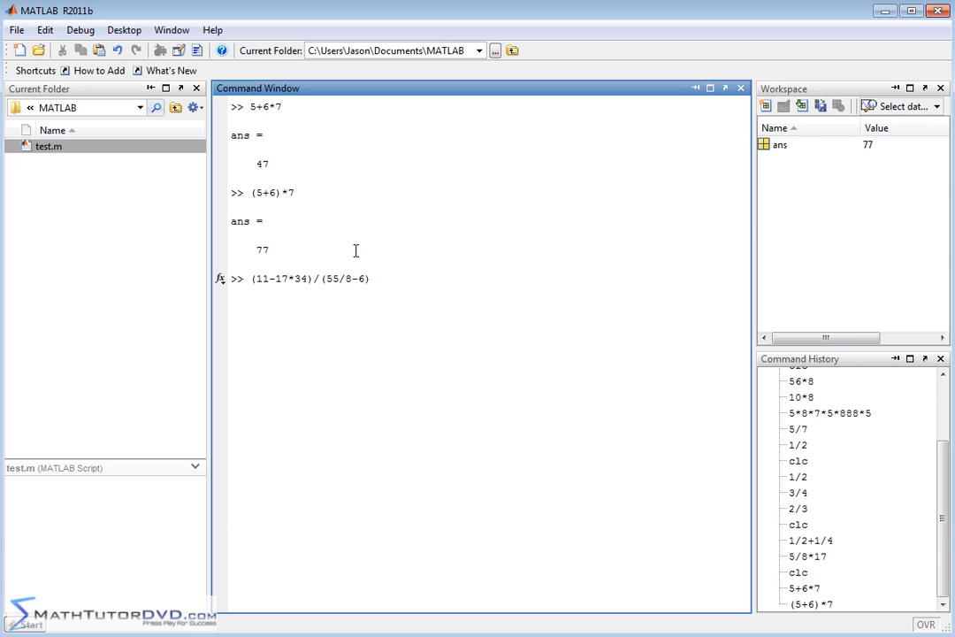
mouse_move(432, 425)
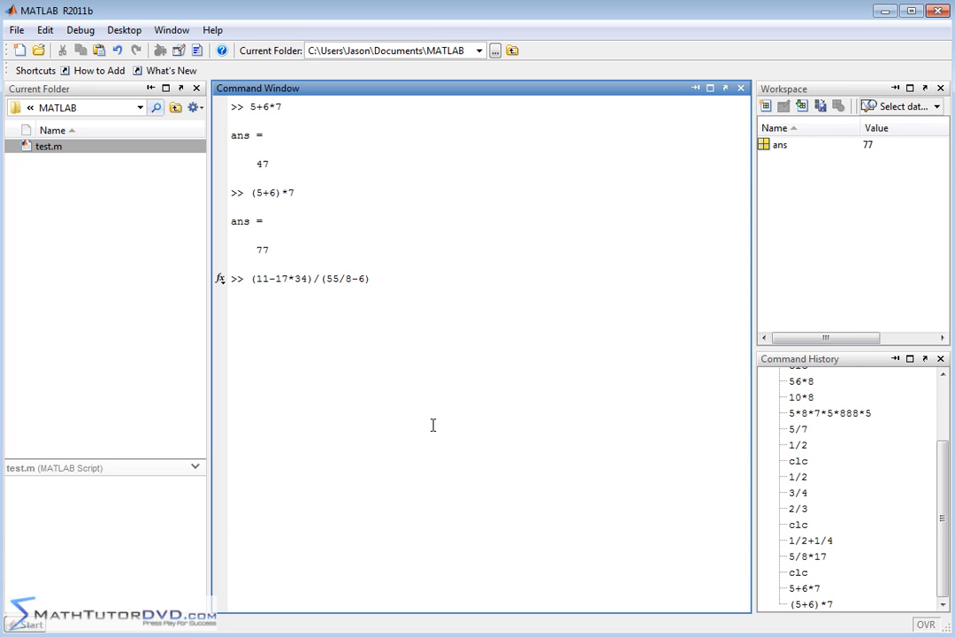
key("Return")
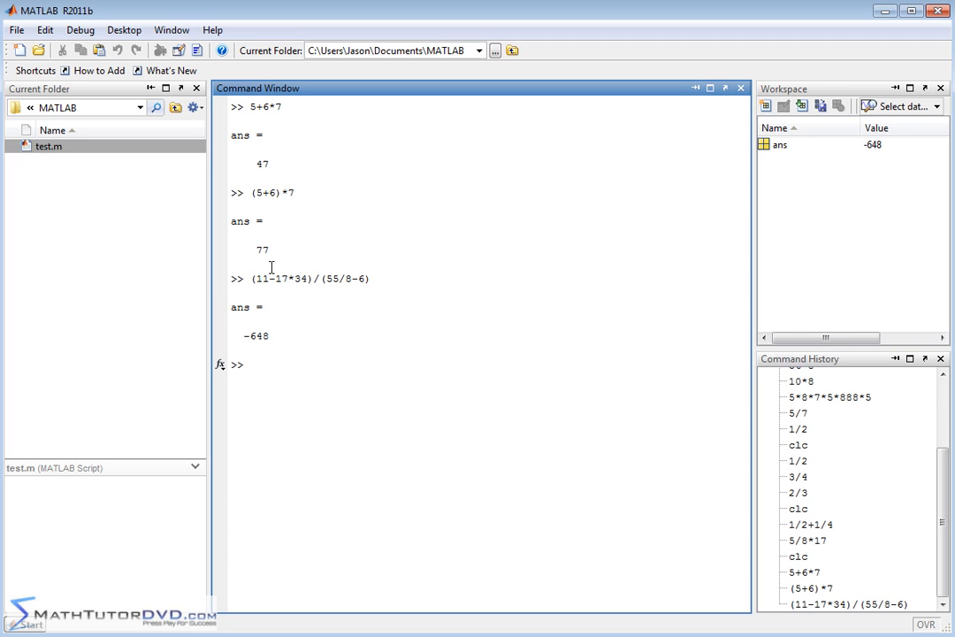
mouse_move(292, 272)
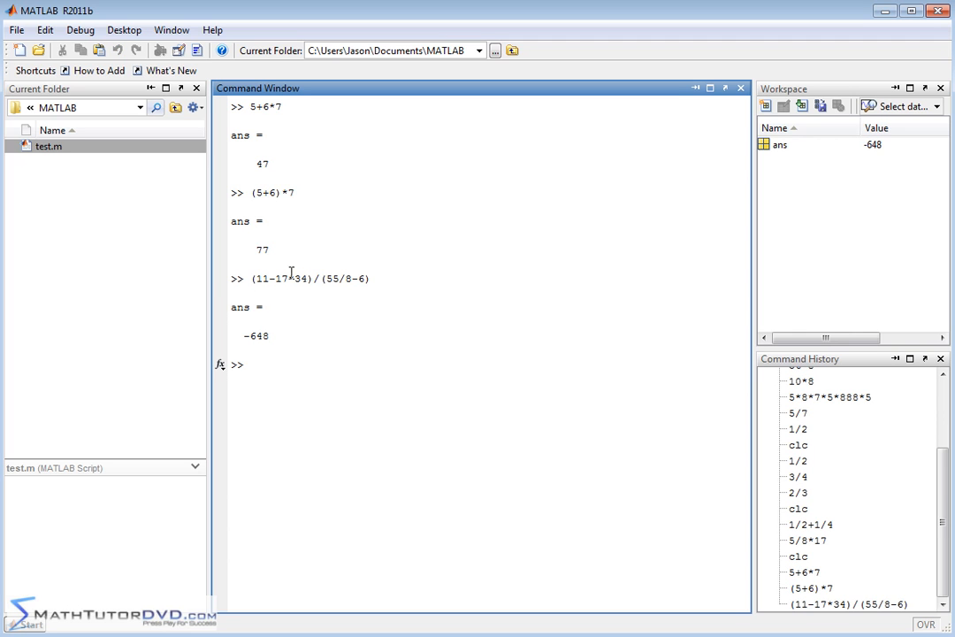
mouse_move(286, 282)
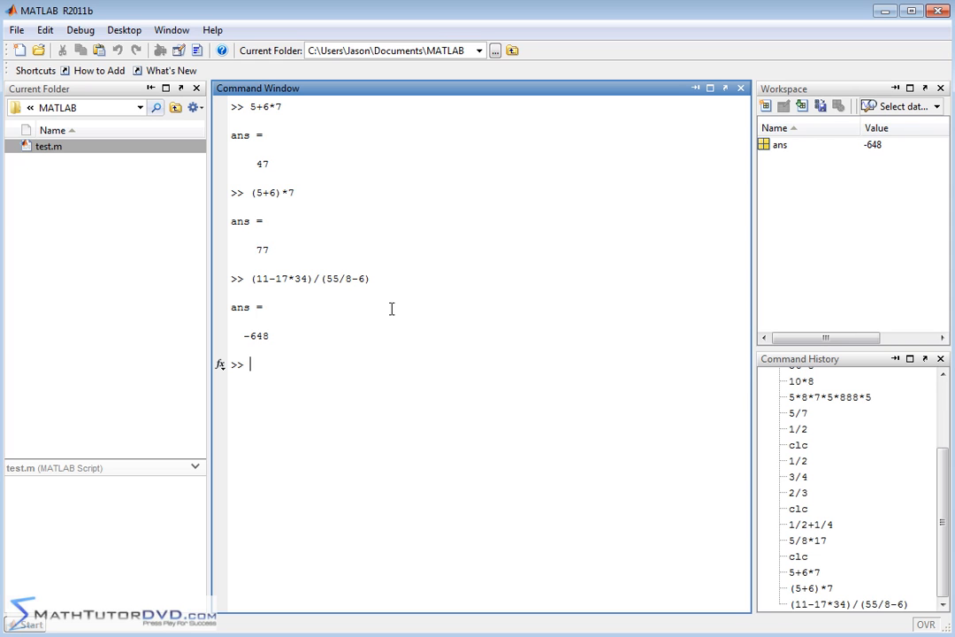
mouse_move(383, 375)
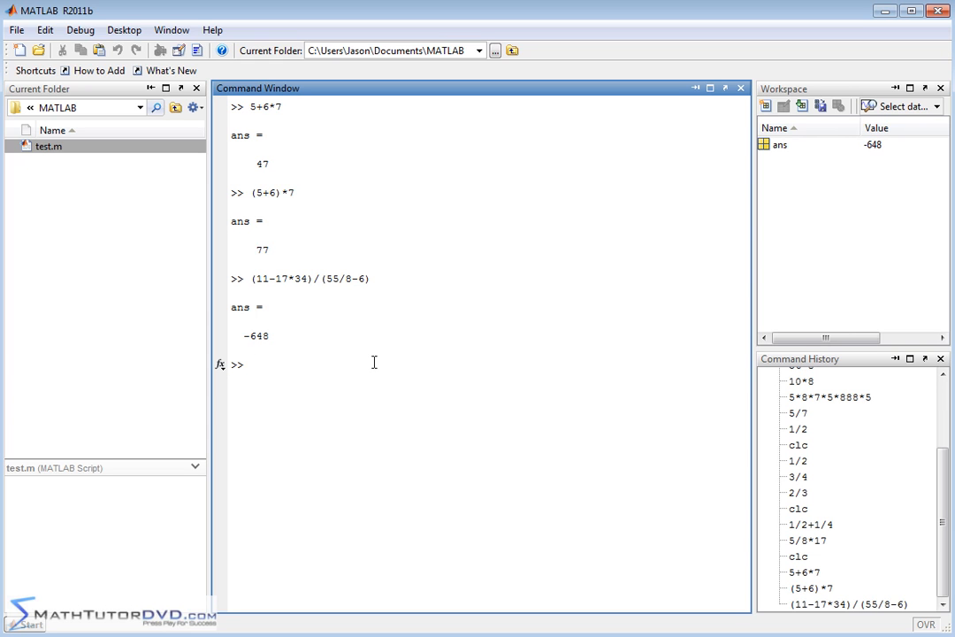
mouse_move(377, 424)
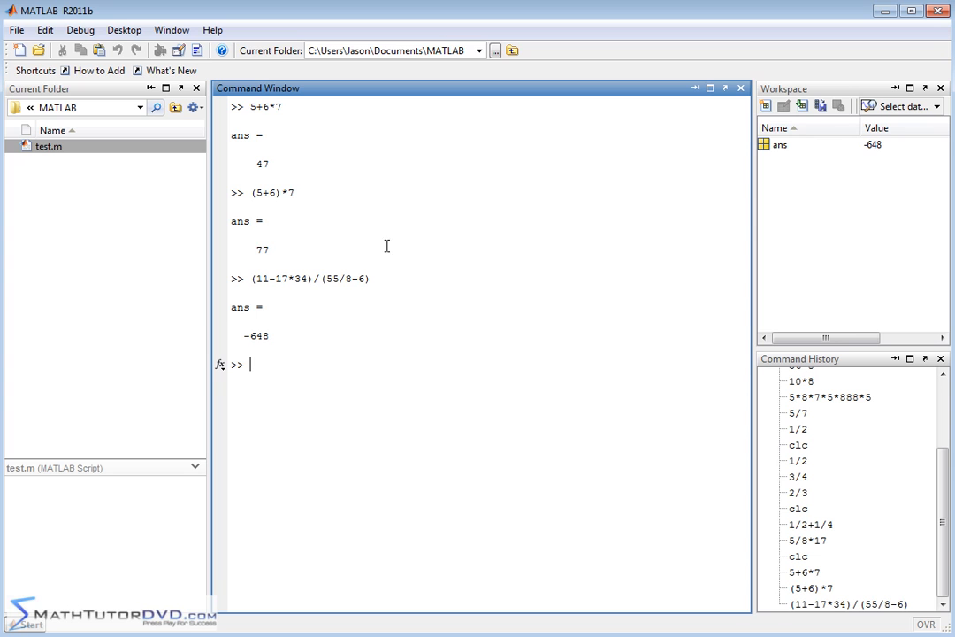
Step: Evaluate 2/8, returning the decimal 0.2500
type("2/8")
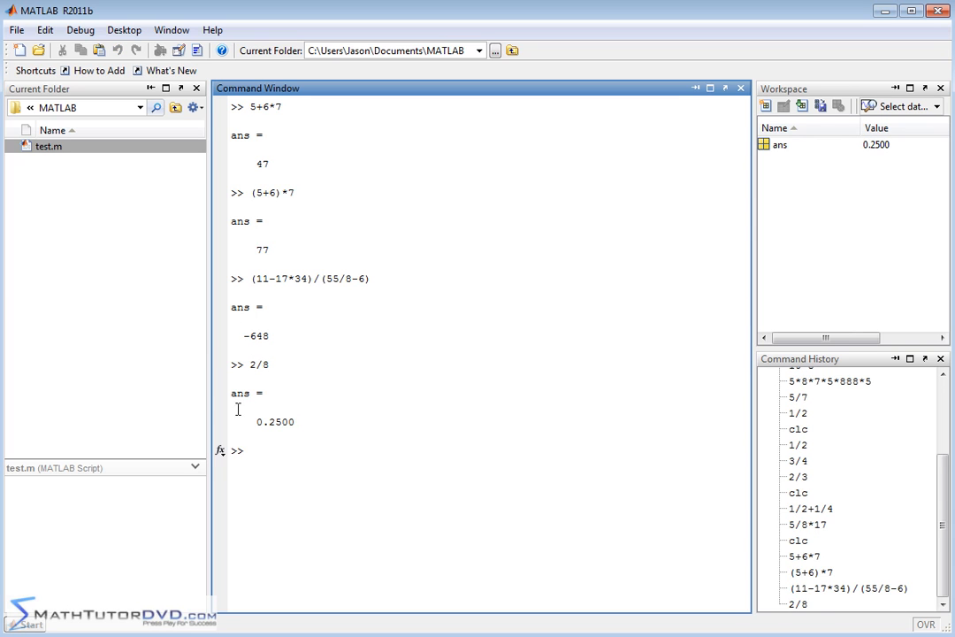
mouse_move(276, 364)
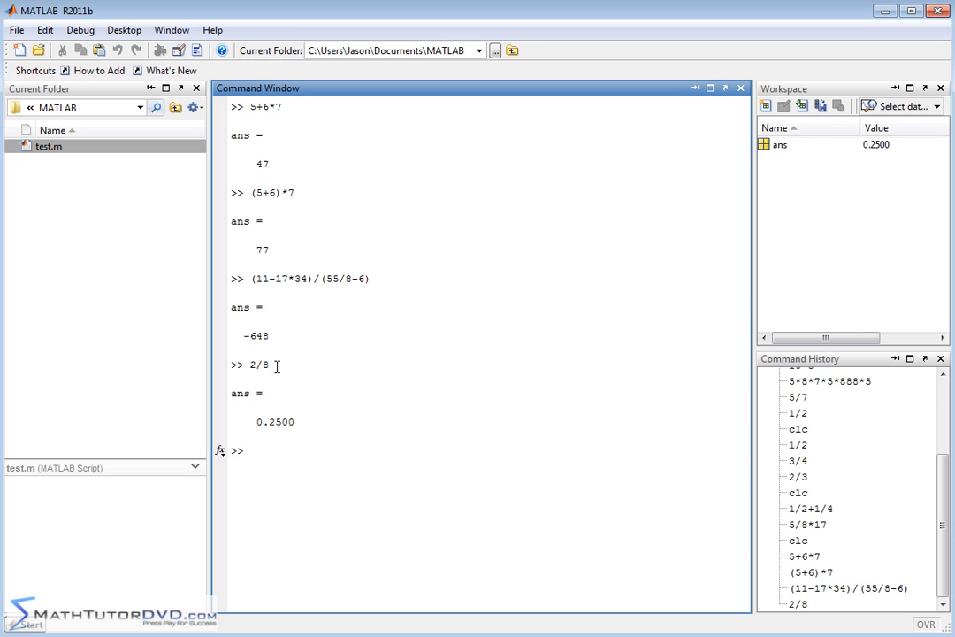
left_click(250, 450)
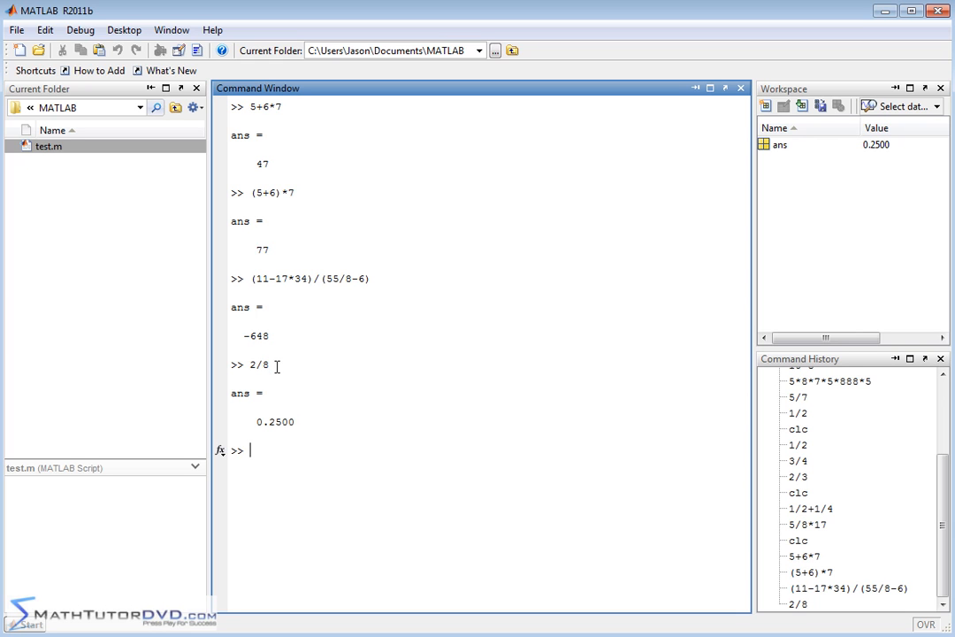
mouse_move(244, 413)
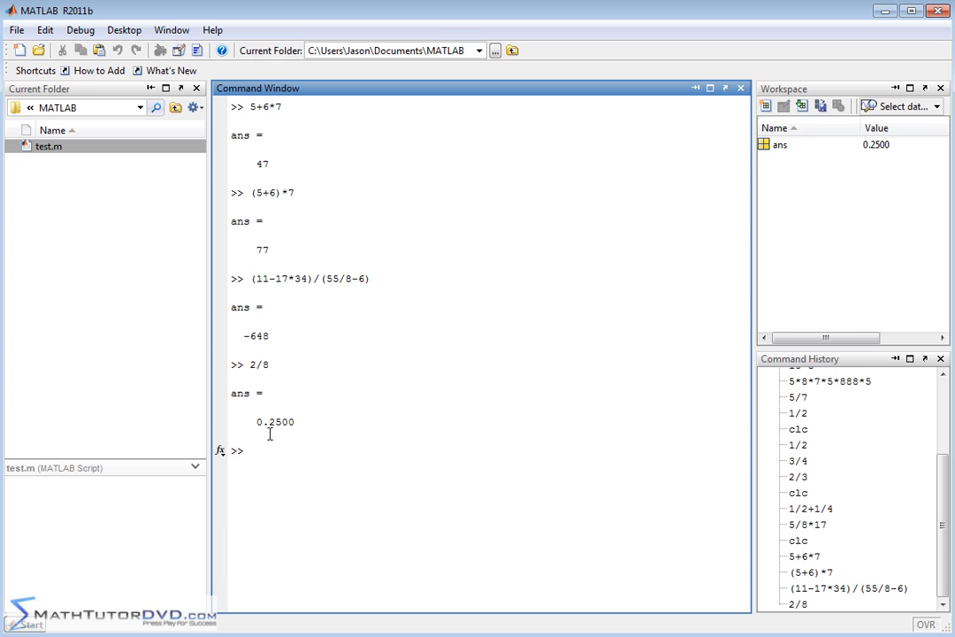
mouse_move(281, 434)
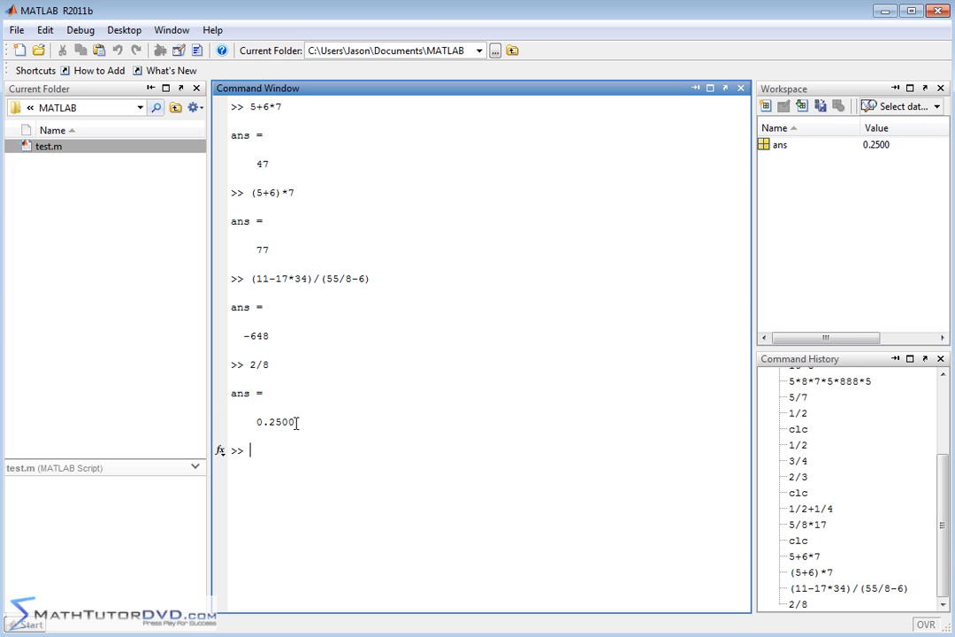
mouse_move(306, 406)
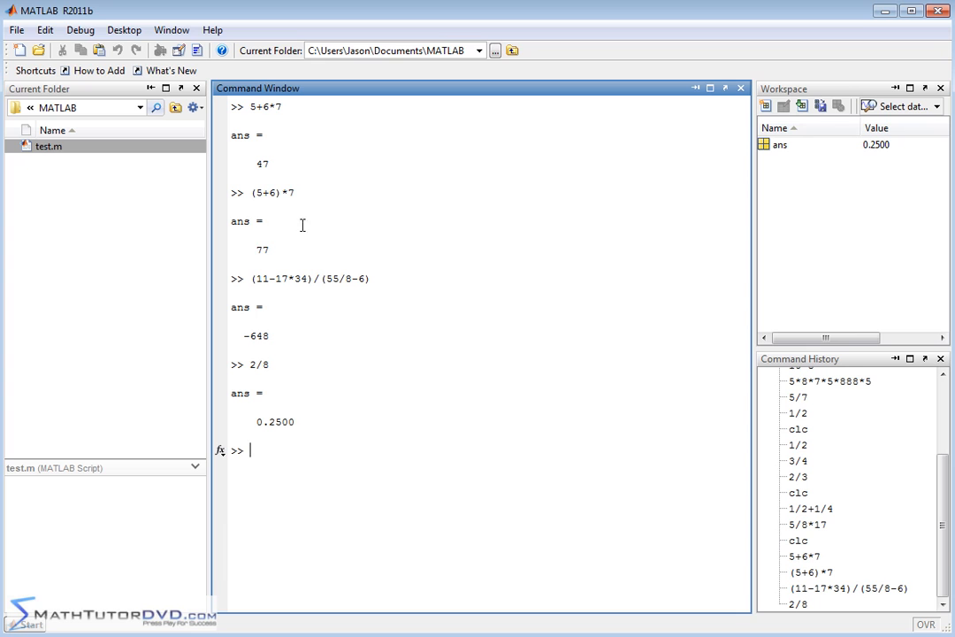
mouse_move(324, 317)
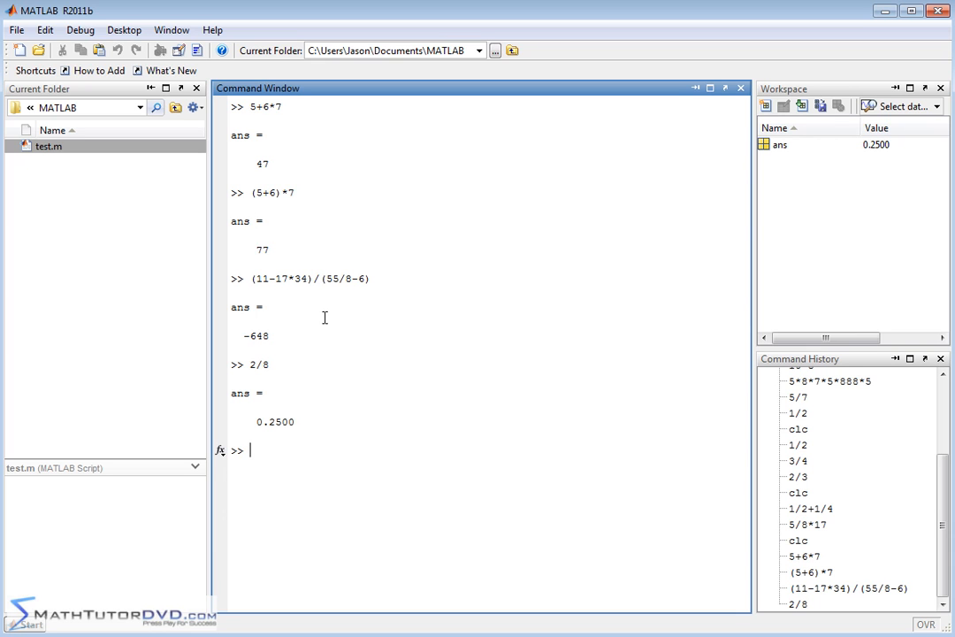
mouse_move(512, 393)
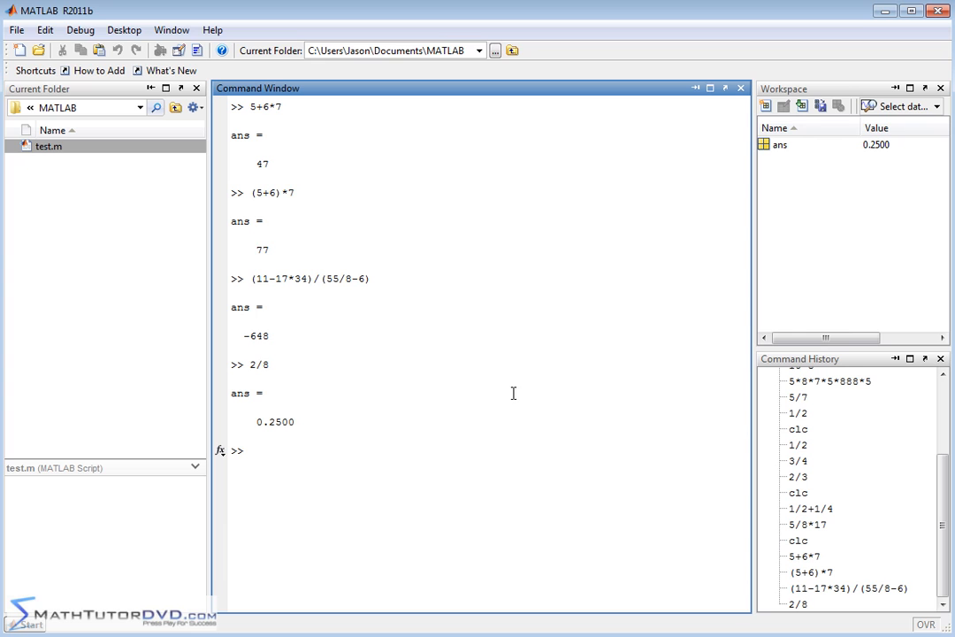
mouse_move(544, 580)
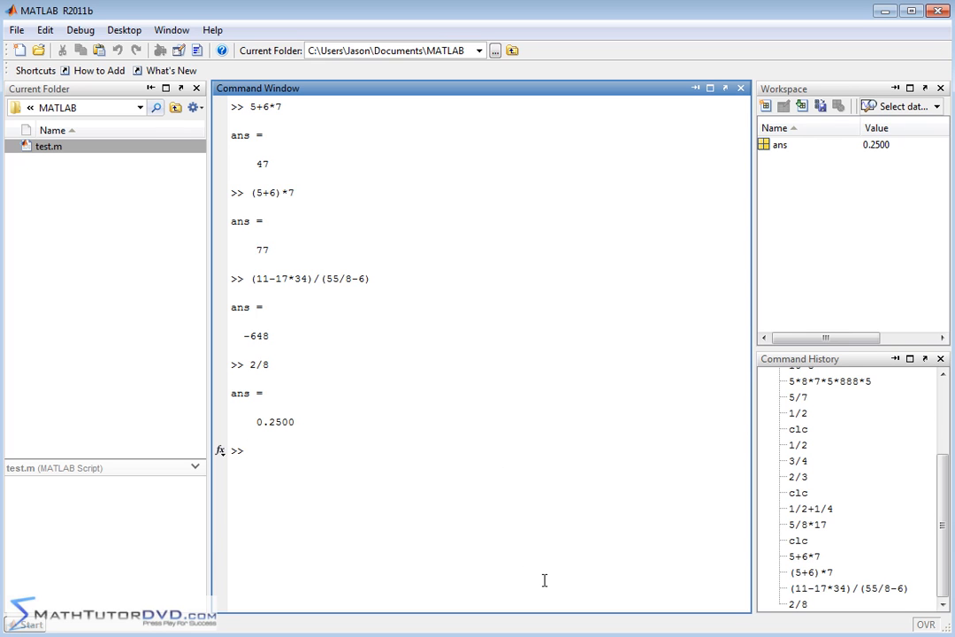